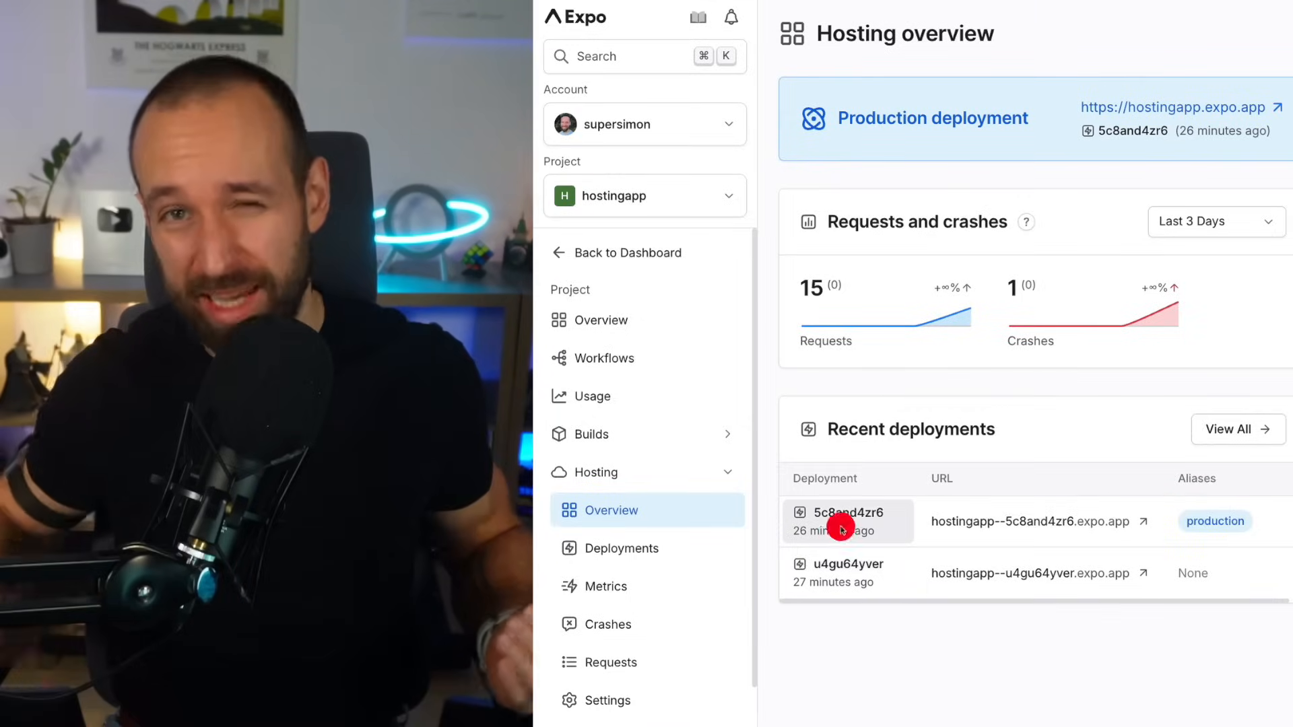
Leave the Hosting overview and show app/(tabs)/_layout.tsx in Cursor.
click(847, 519)
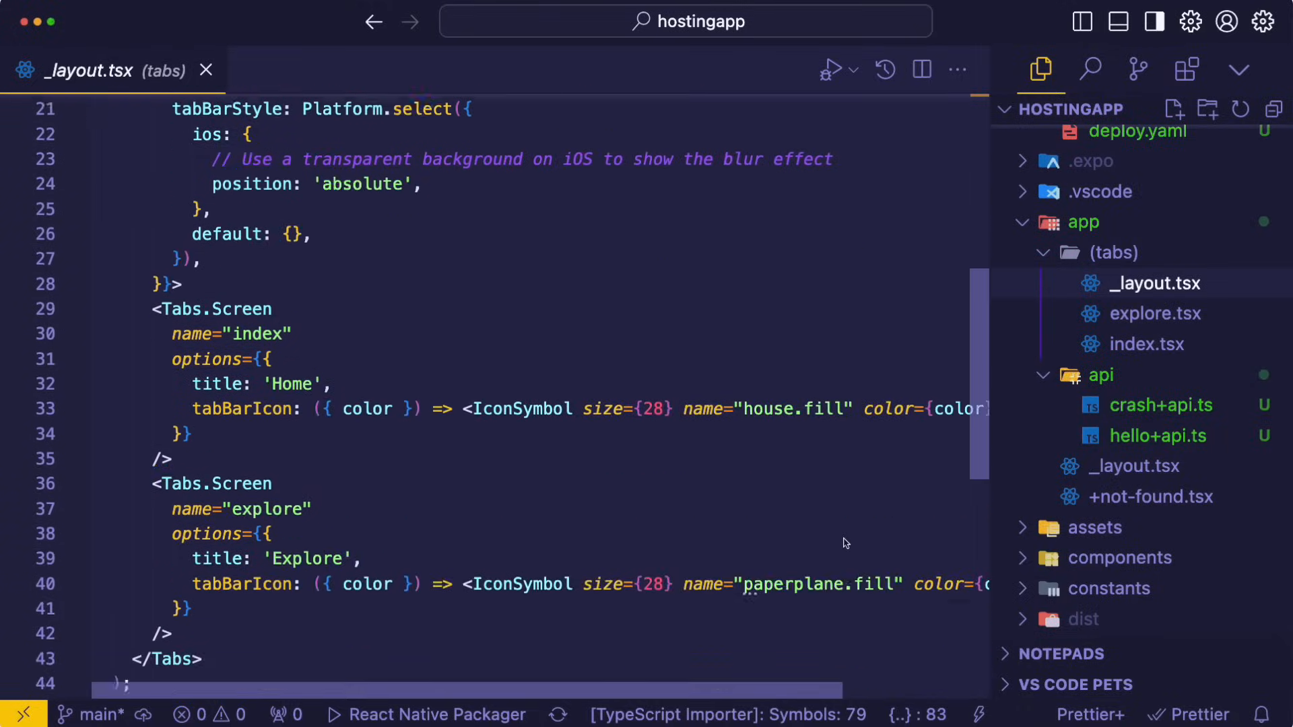
Open commands.sh listing the EAS setup, web export and deploy commands.
click(1158, 435)
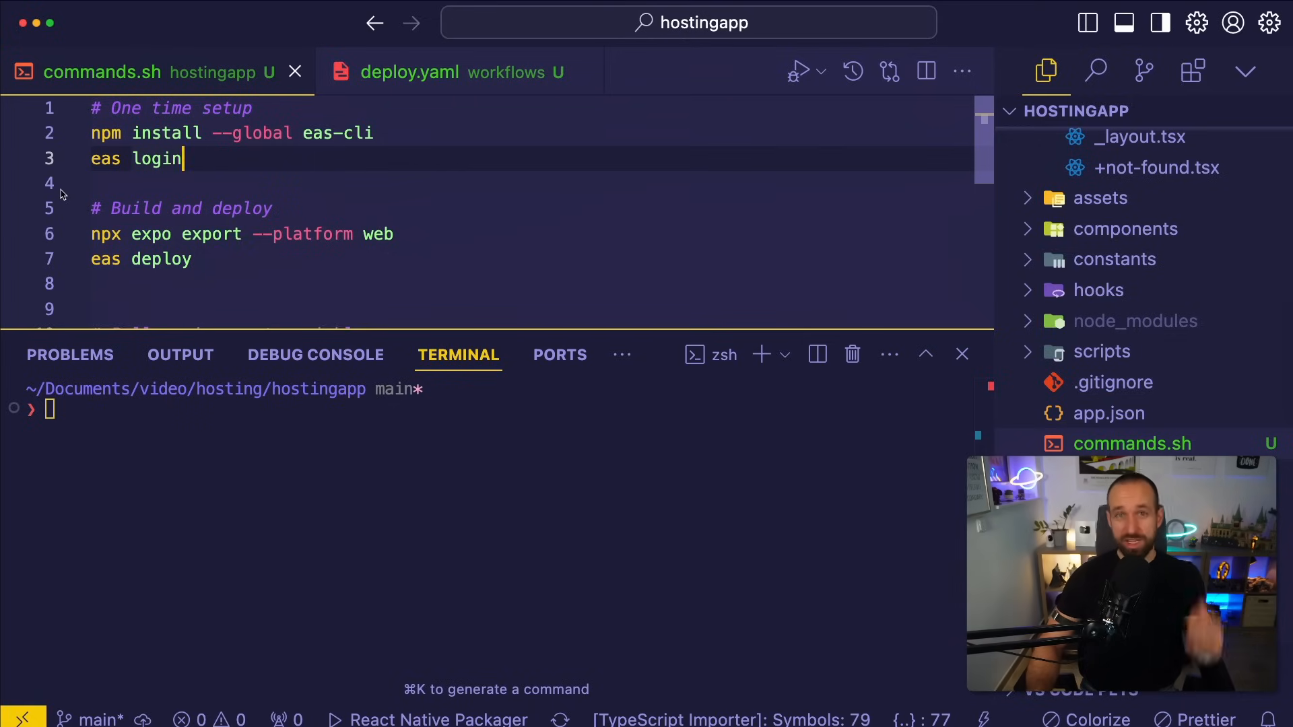
mouse_move(432, 179)
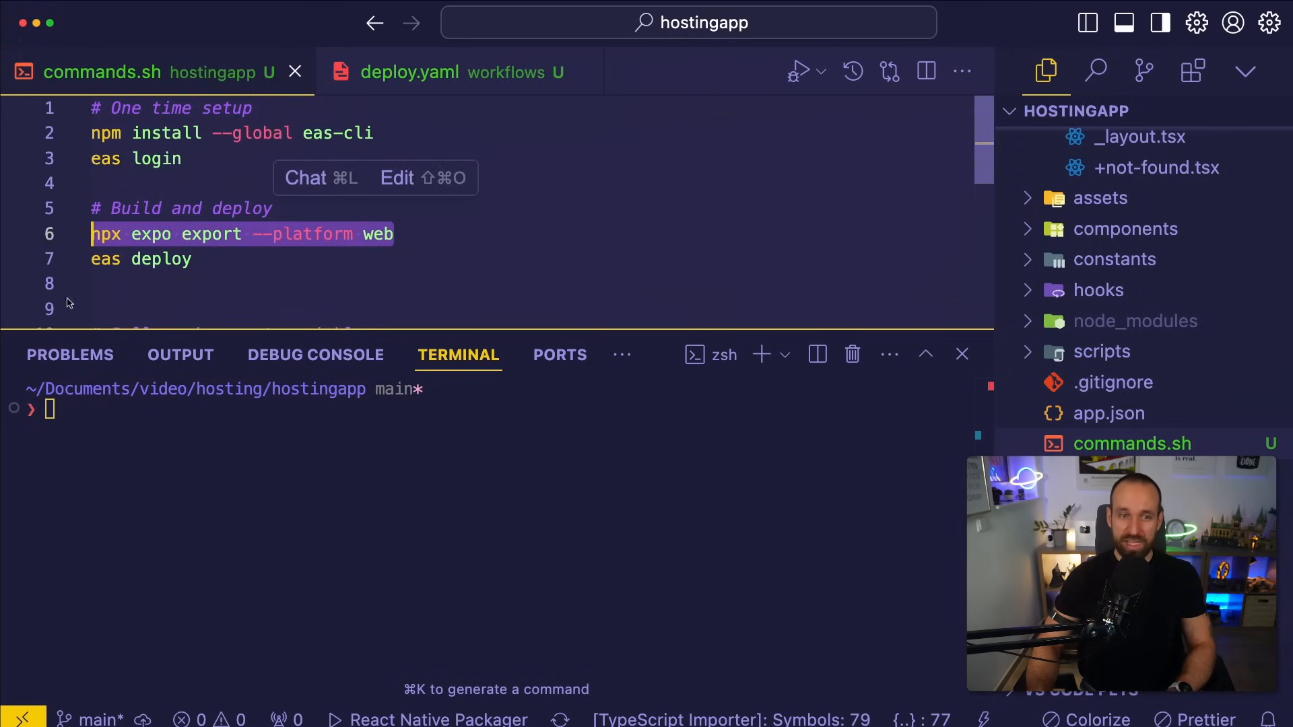
Run npx expo export --platform web, writing six static routes and two API routes to dist.
text(npx expo export --platform web)
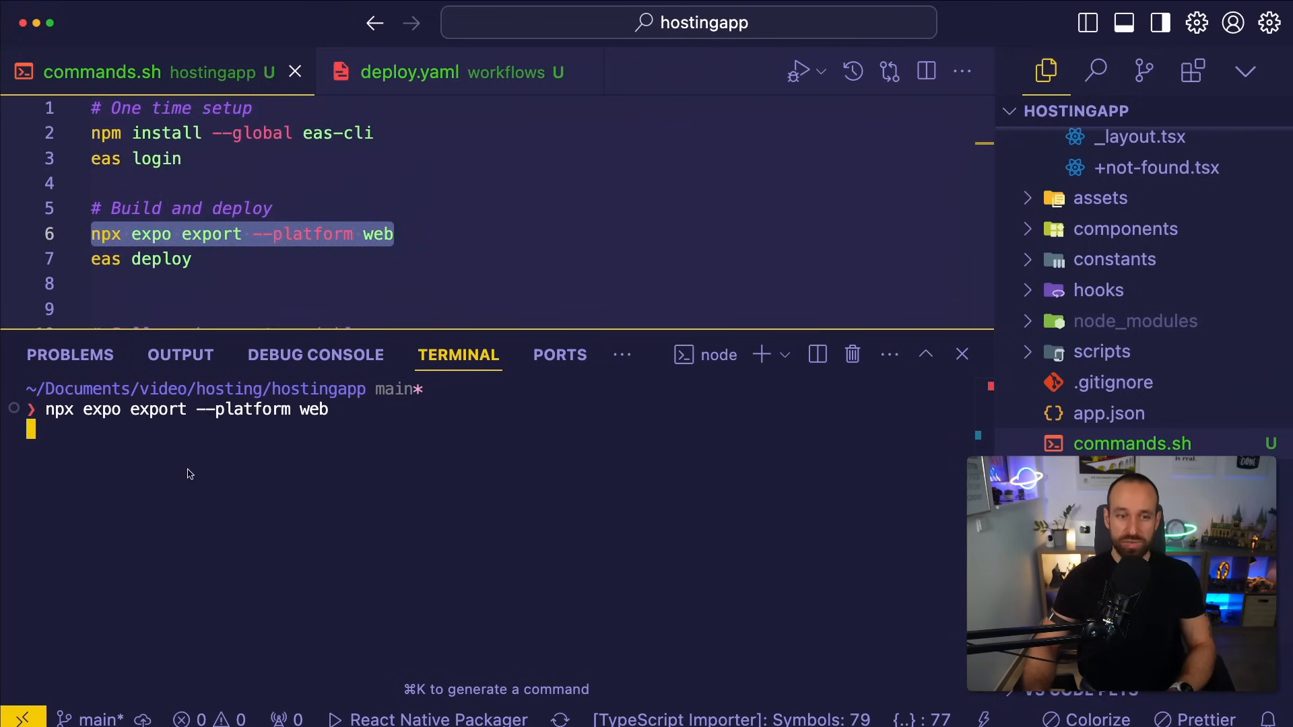
key(Enter)
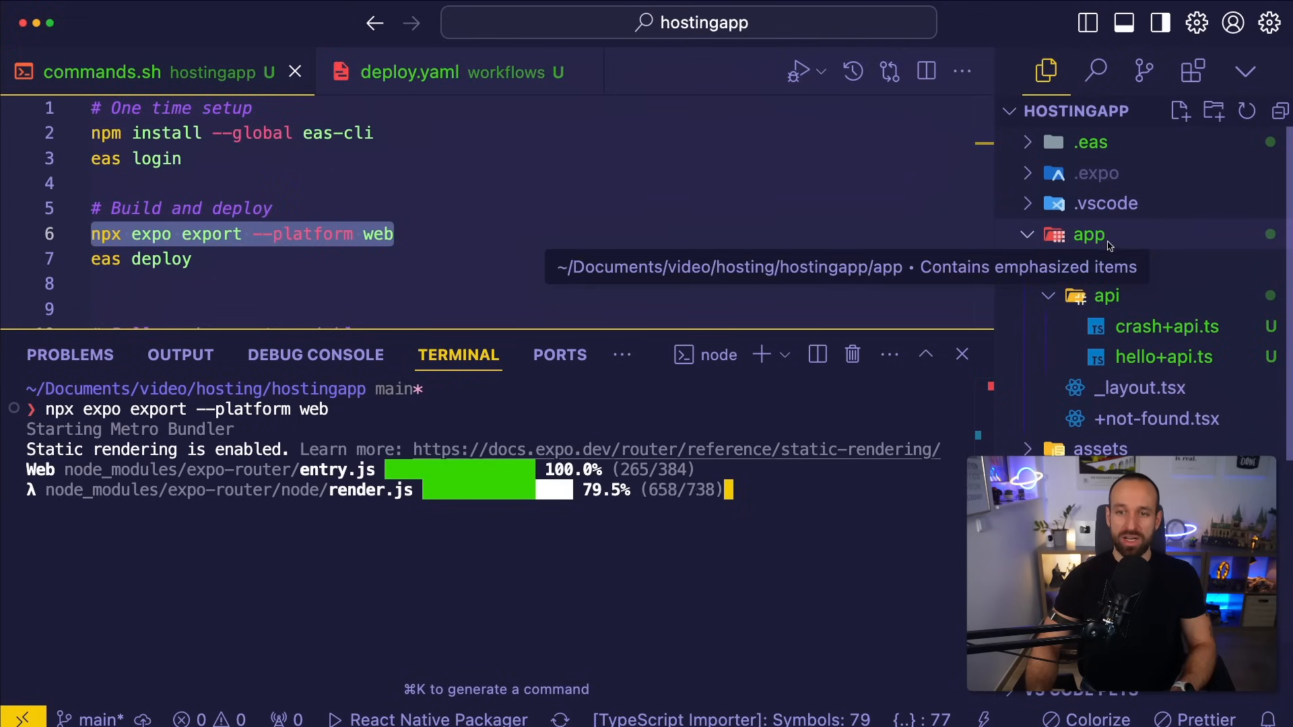
click(1109, 412)
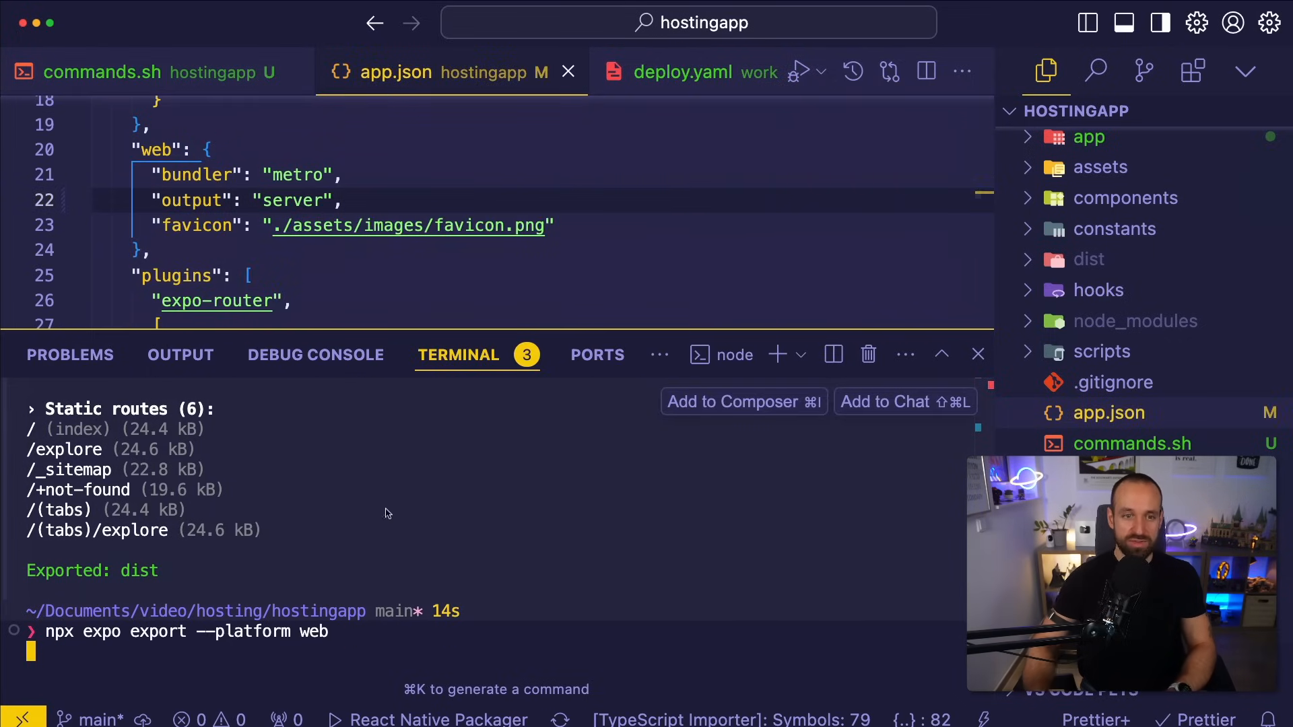
key(enter)
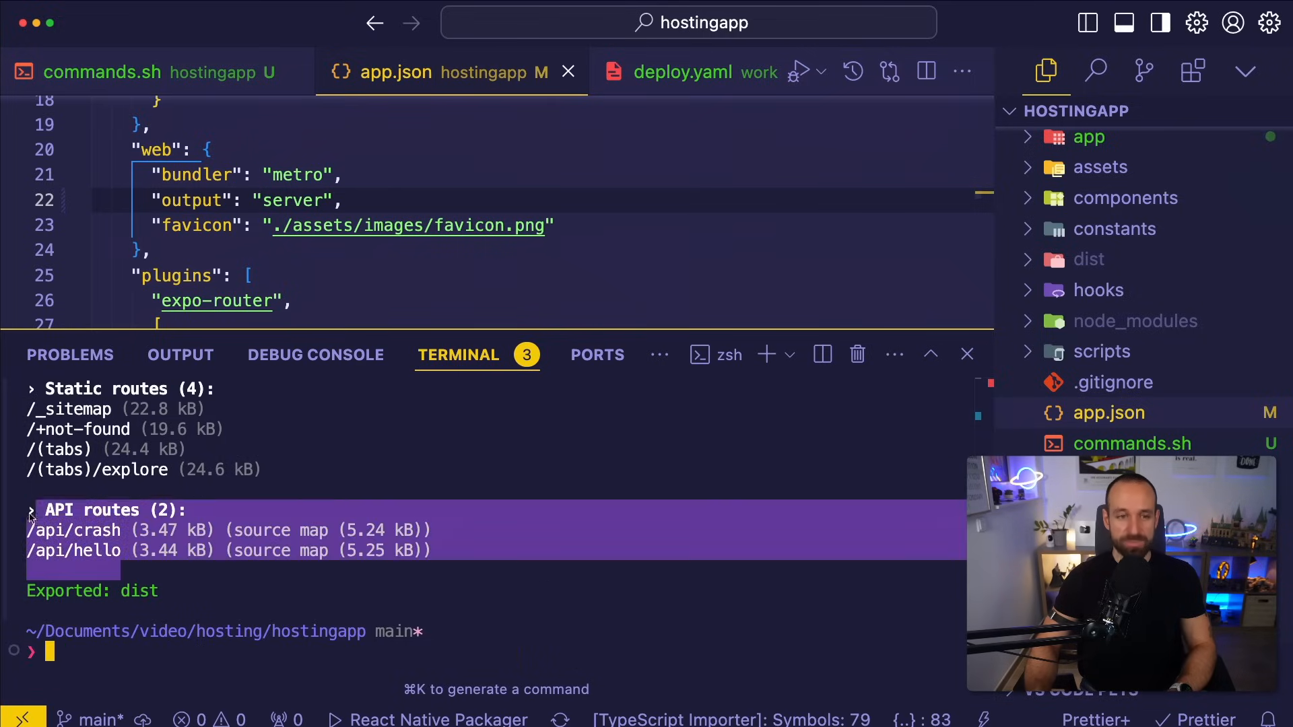
drag(27, 509, 428, 568)
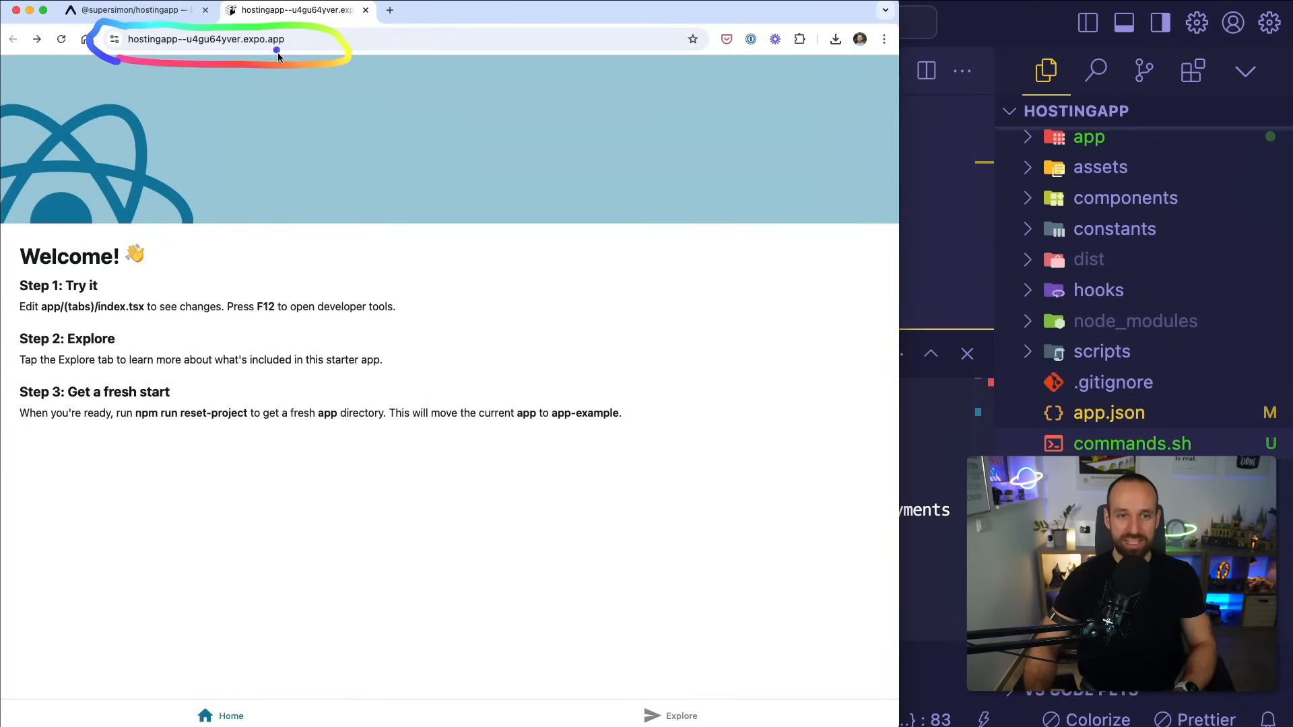
mouse_move(161, 82)
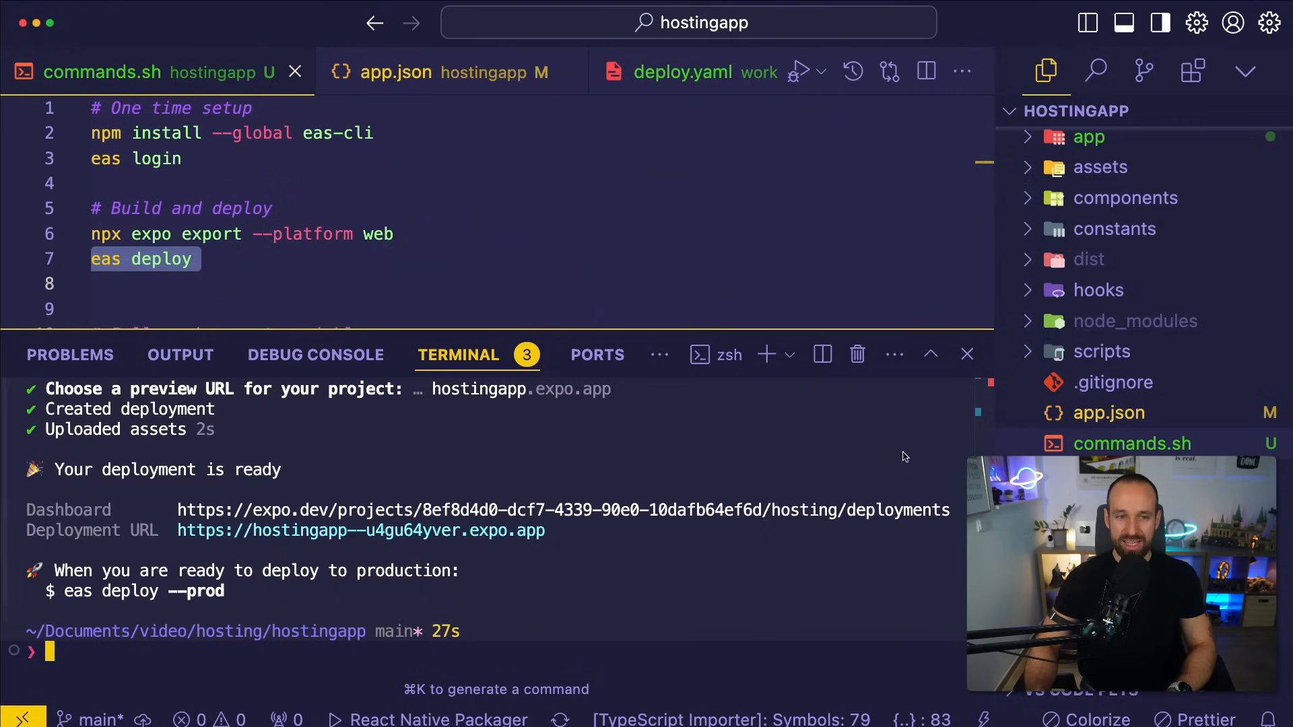
View the preview deployment's Welcome screen in Chrome and begin entering an /api path.
key(cmd+a)
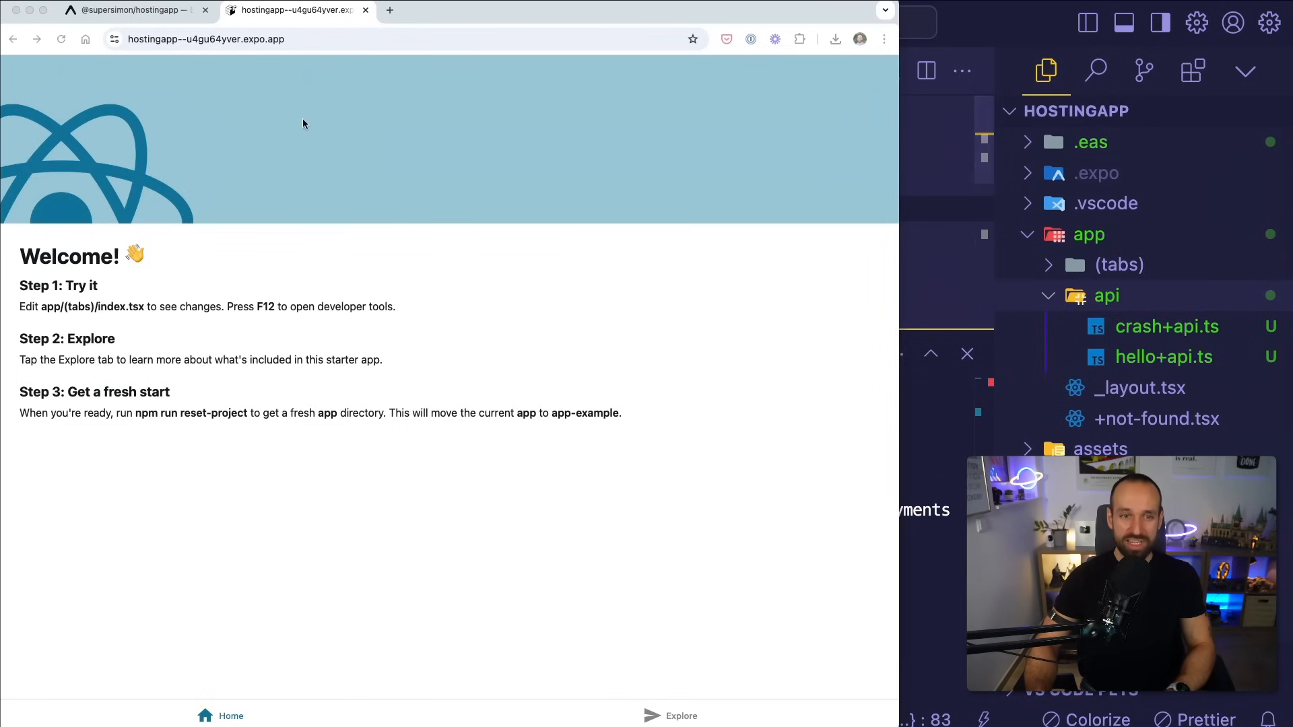
text(/ap)
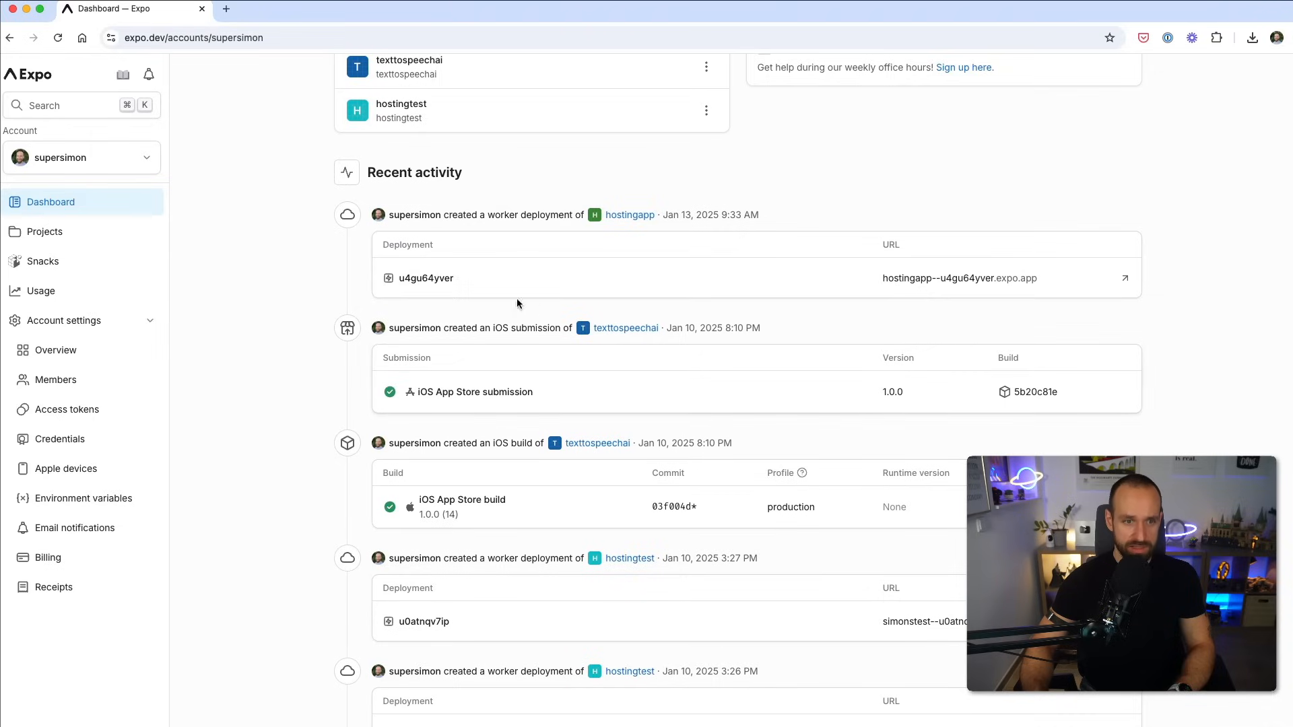
mouse_move(629, 215)
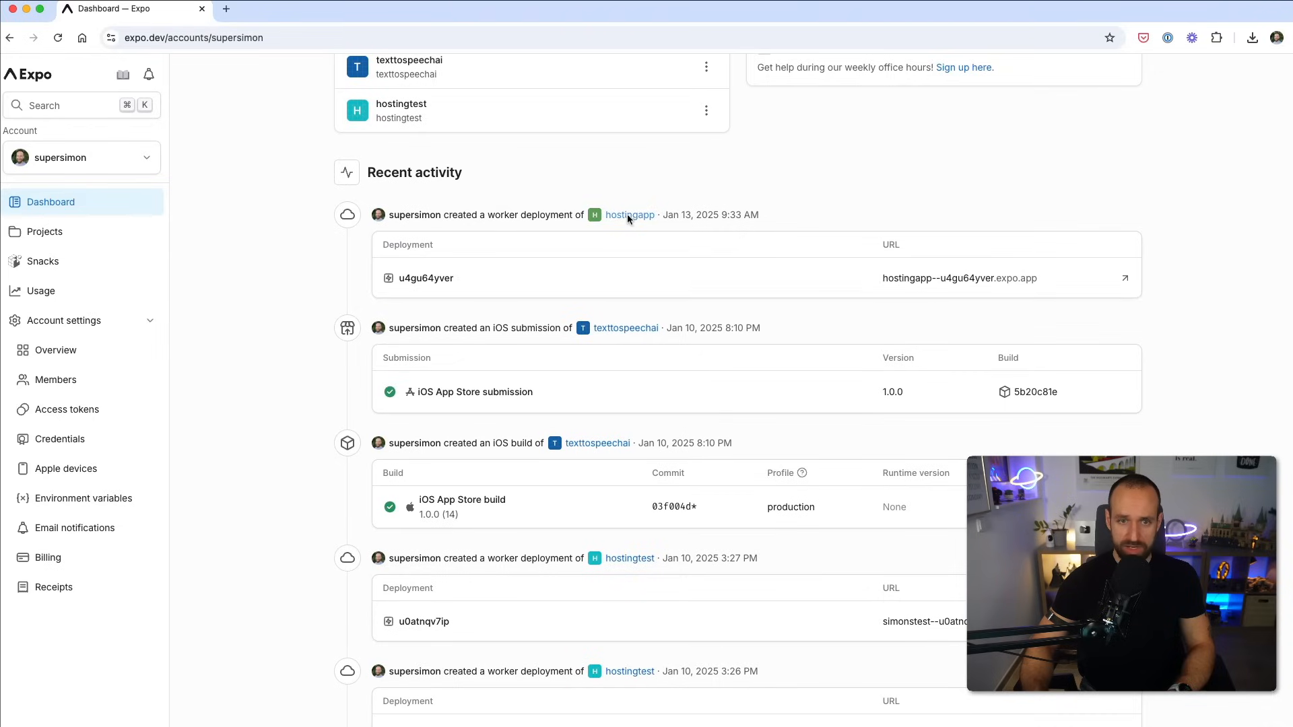
Review deployment u4gu64yver in hostingapp's Hosting: 7 requests, no crashes, no aliases.
click(629, 214)
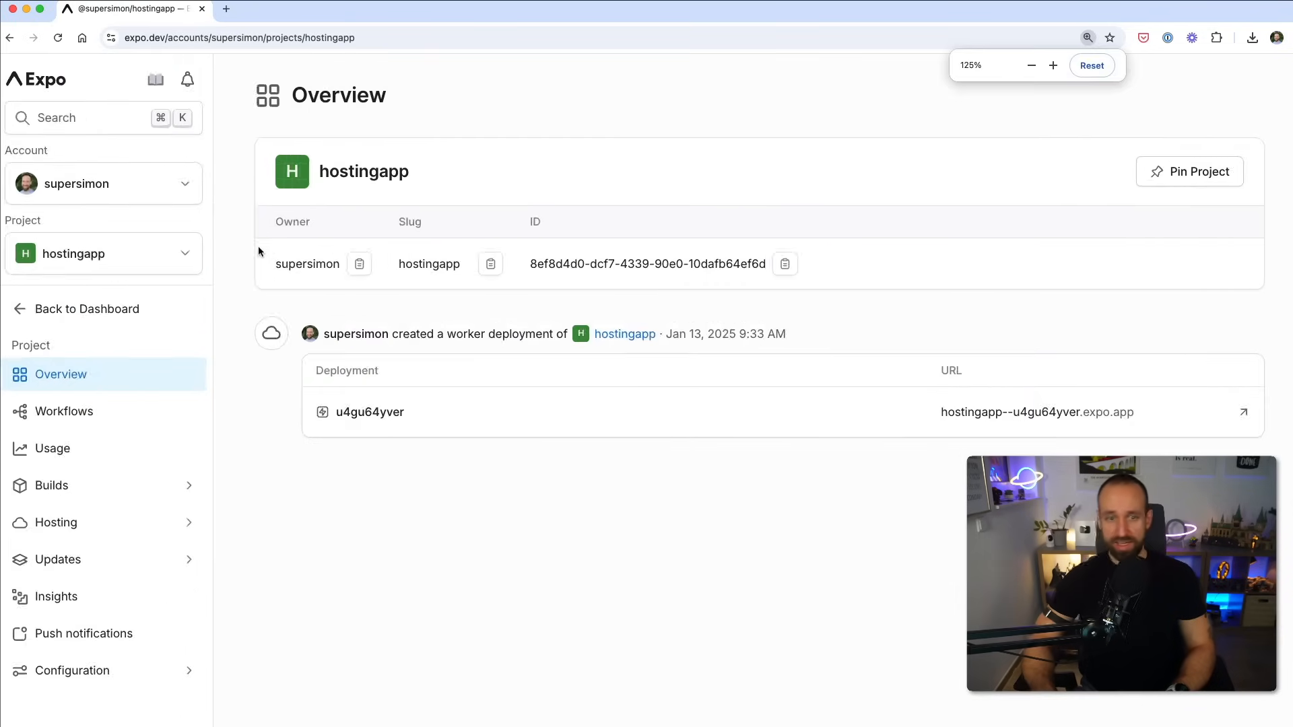
scroll(down, 3)
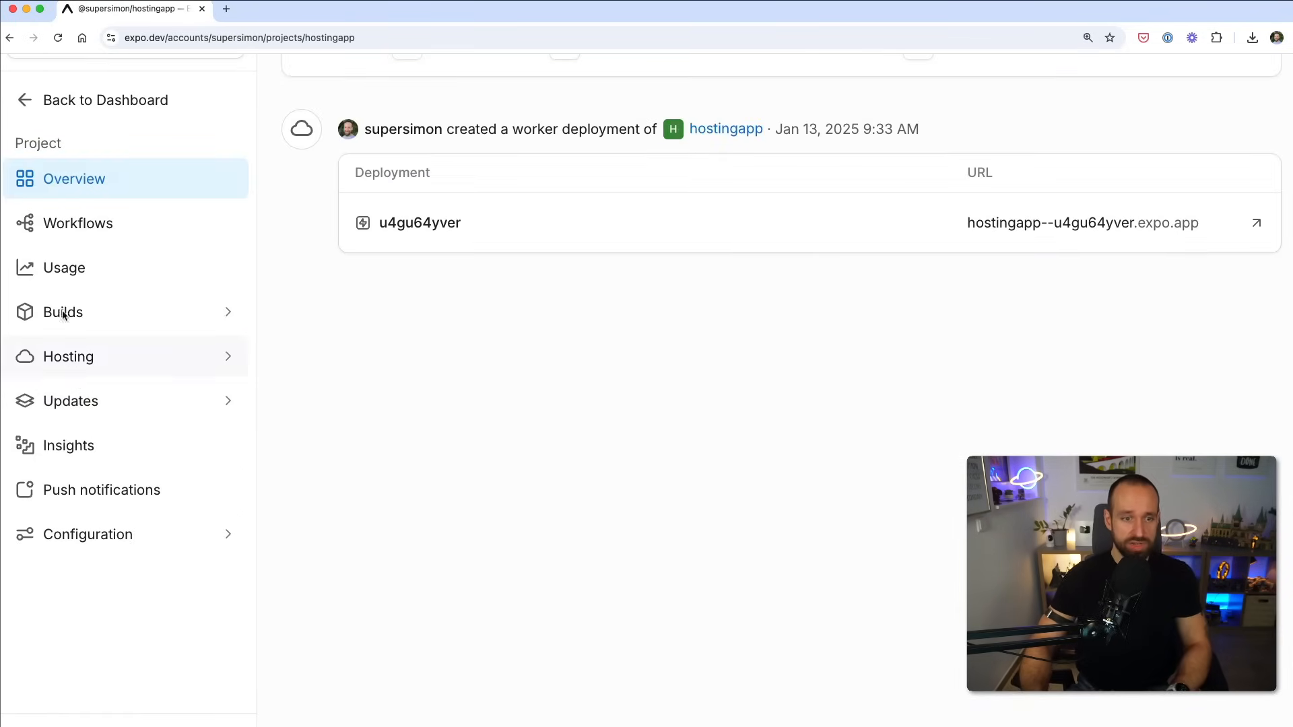
click(68, 355)
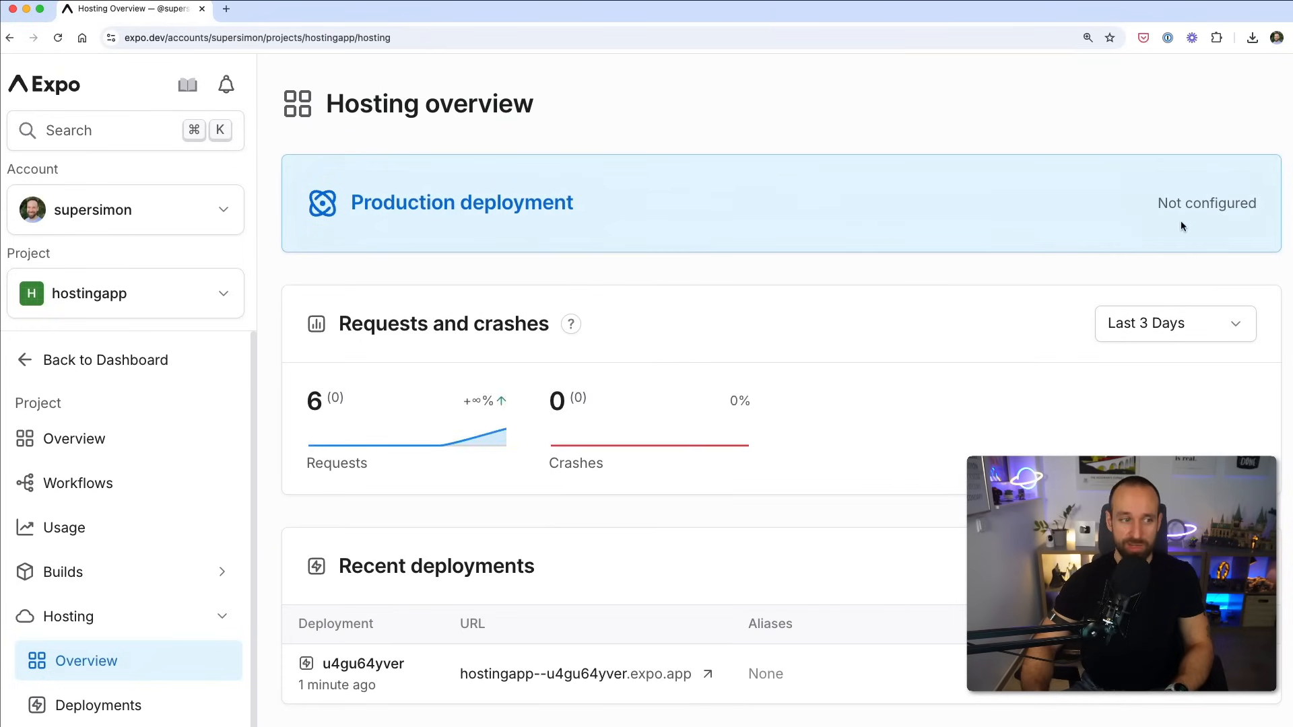
scroll(down, 3)
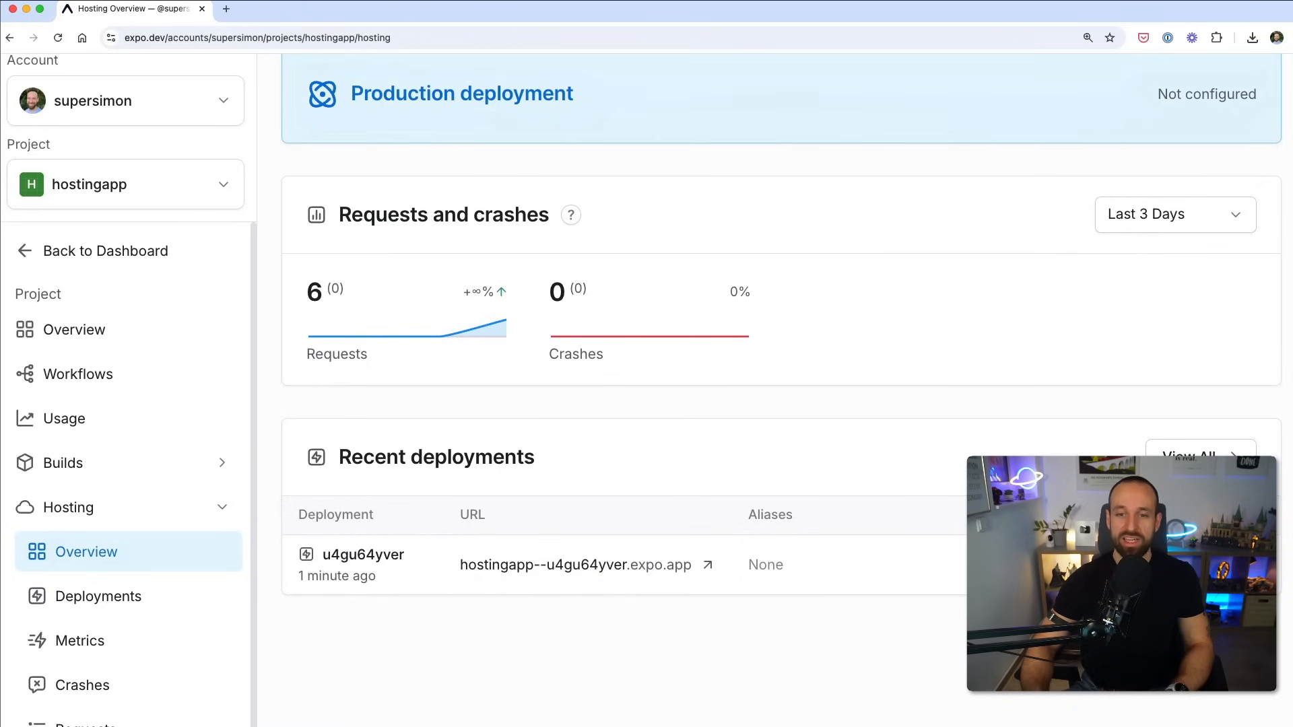
click(361, 554)
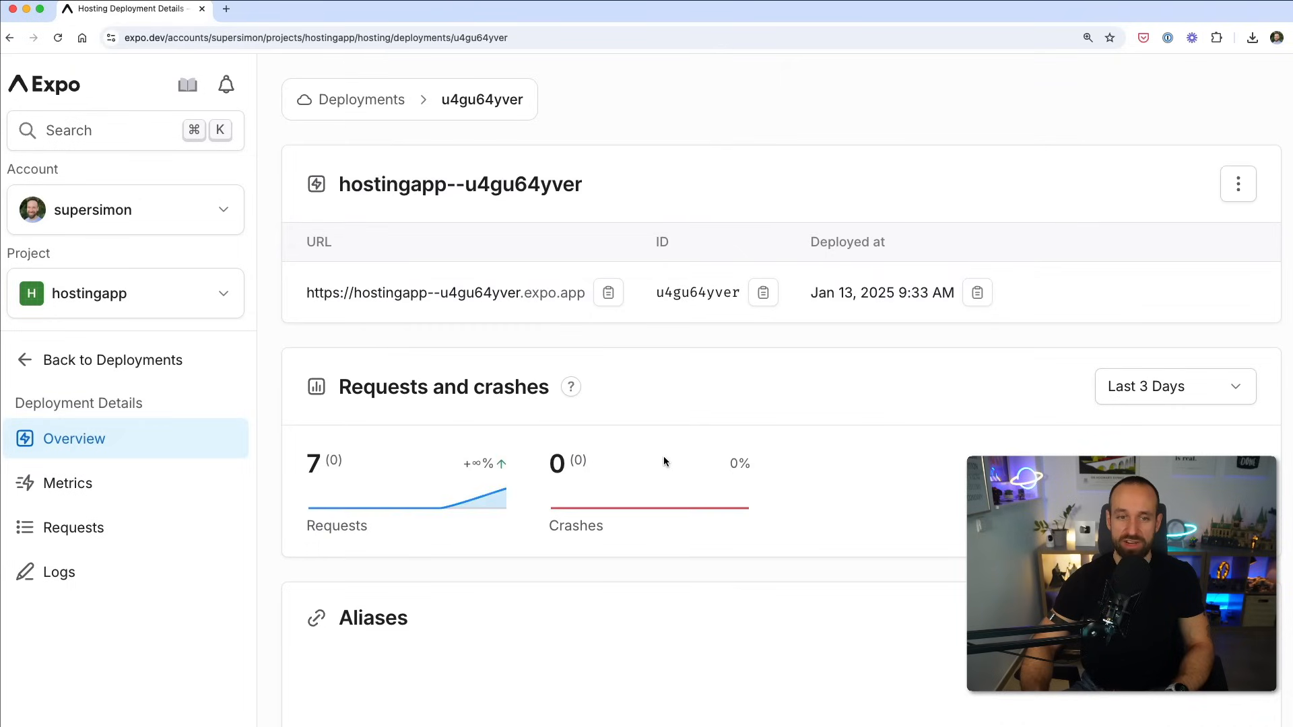
scroll(down, 3)
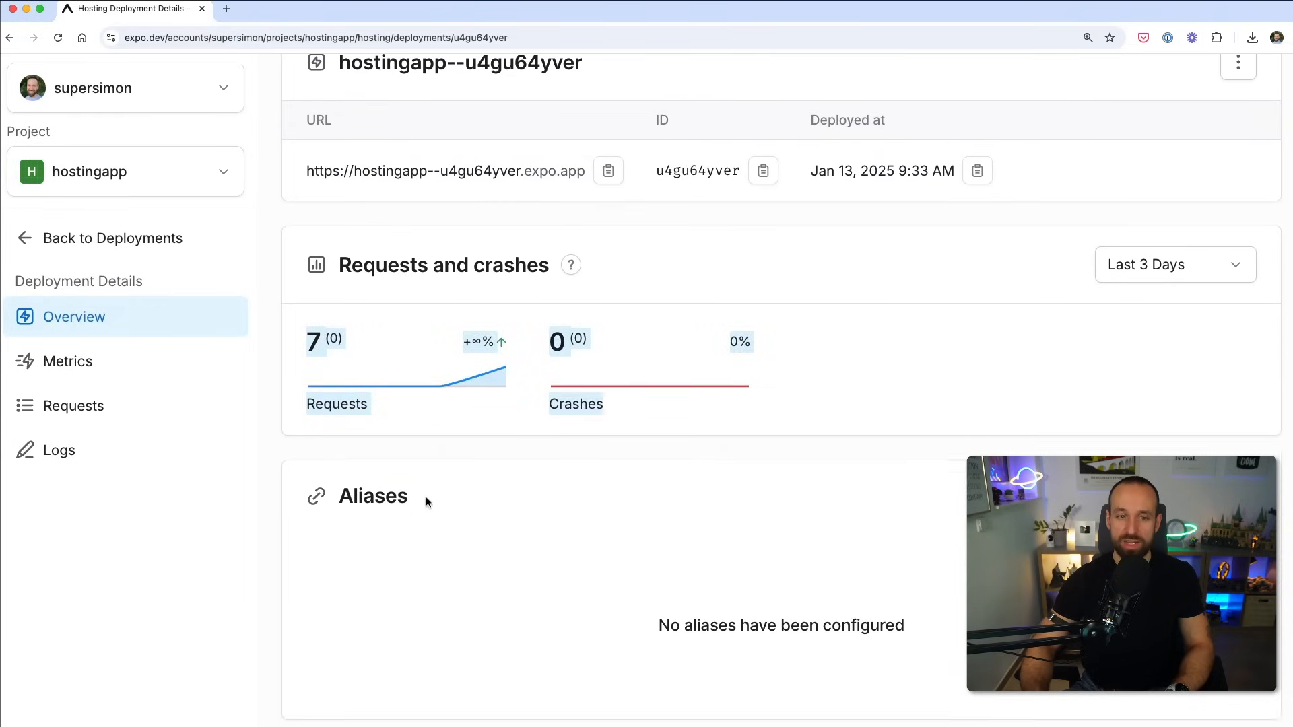
scroll(down, 3)
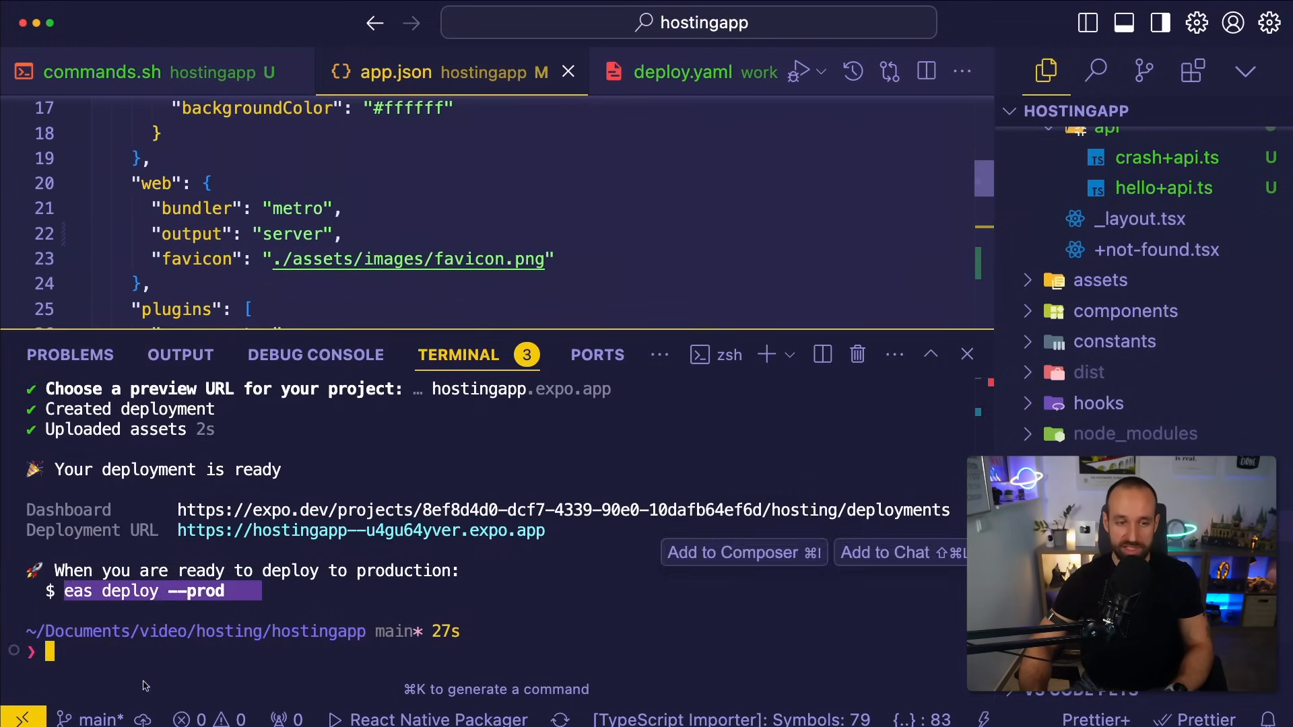
Deploy to production with eas deploy --prod and open hostingapp.expo.app.
key(Enter)
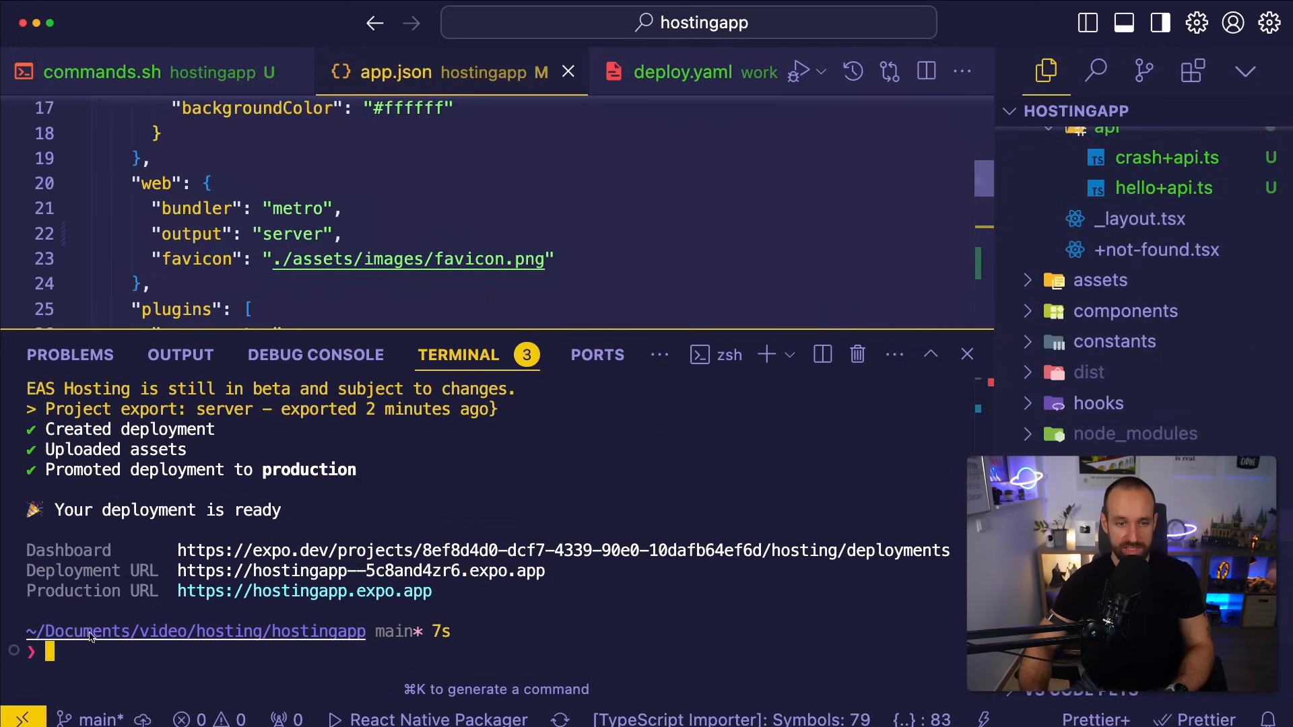
click(303, 592)
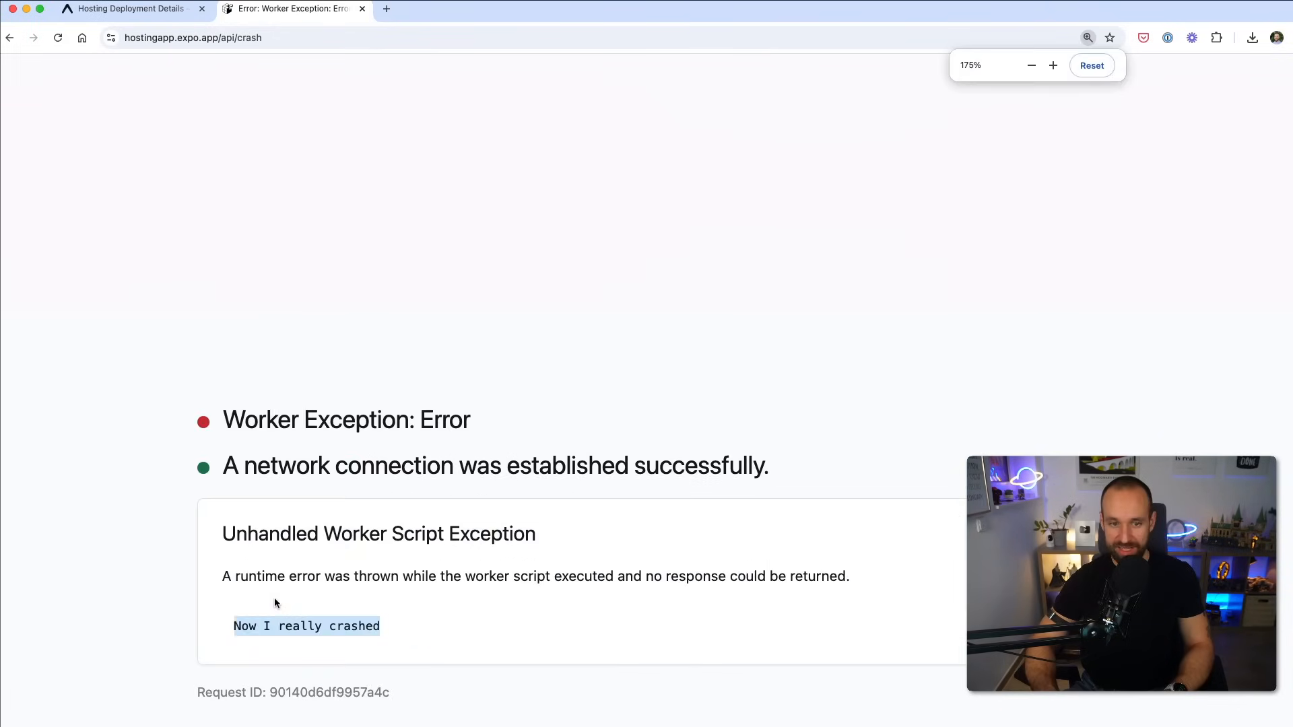
After the /api/crash Worker Exception, return to the Expo dashboard deployment details.
click(128, 9)
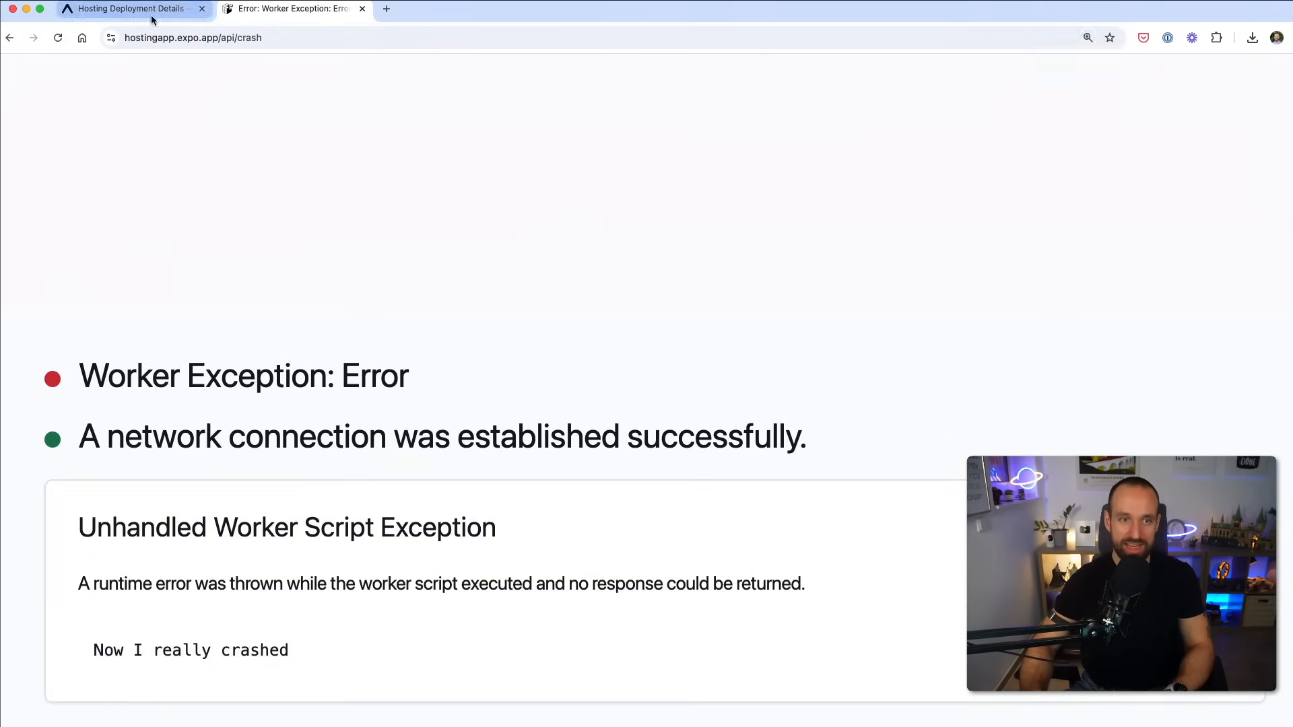
click(124, 10)
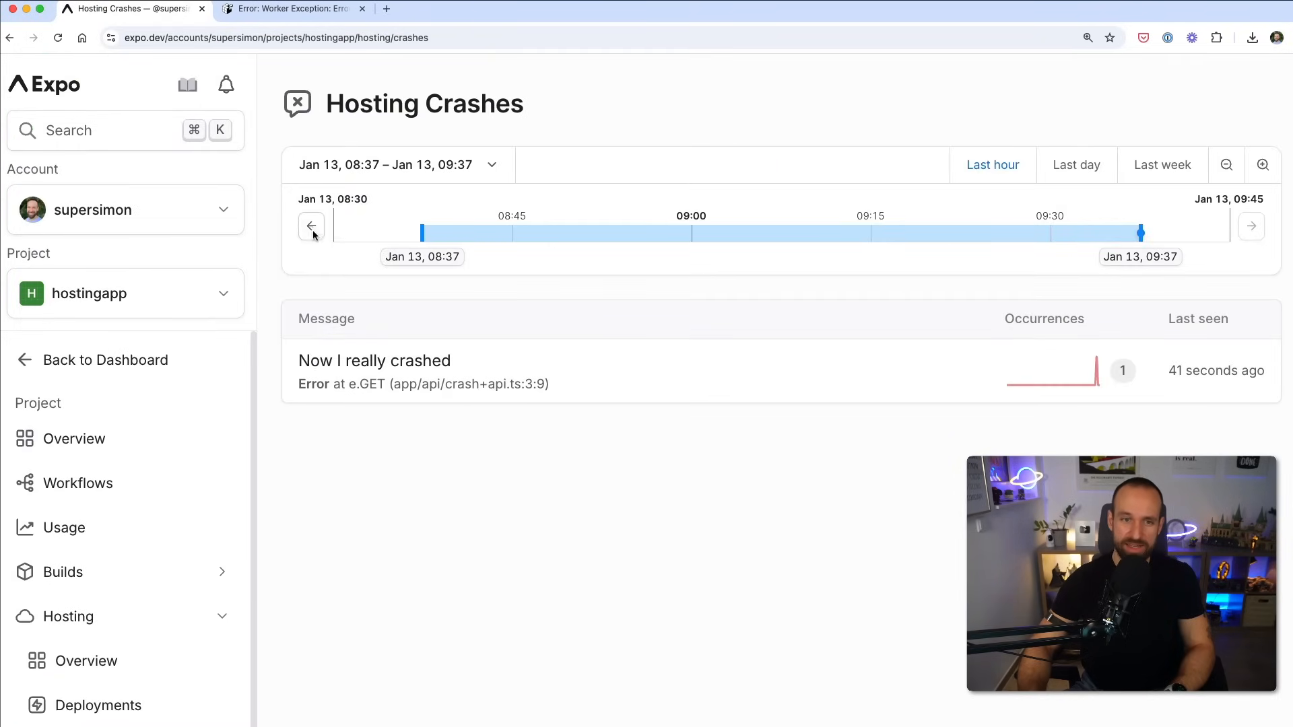
Inspect the 'Now I really crashed' error's stack trace pointing to app/api/crash+api.ts, then close it.
scroll(down, 3)
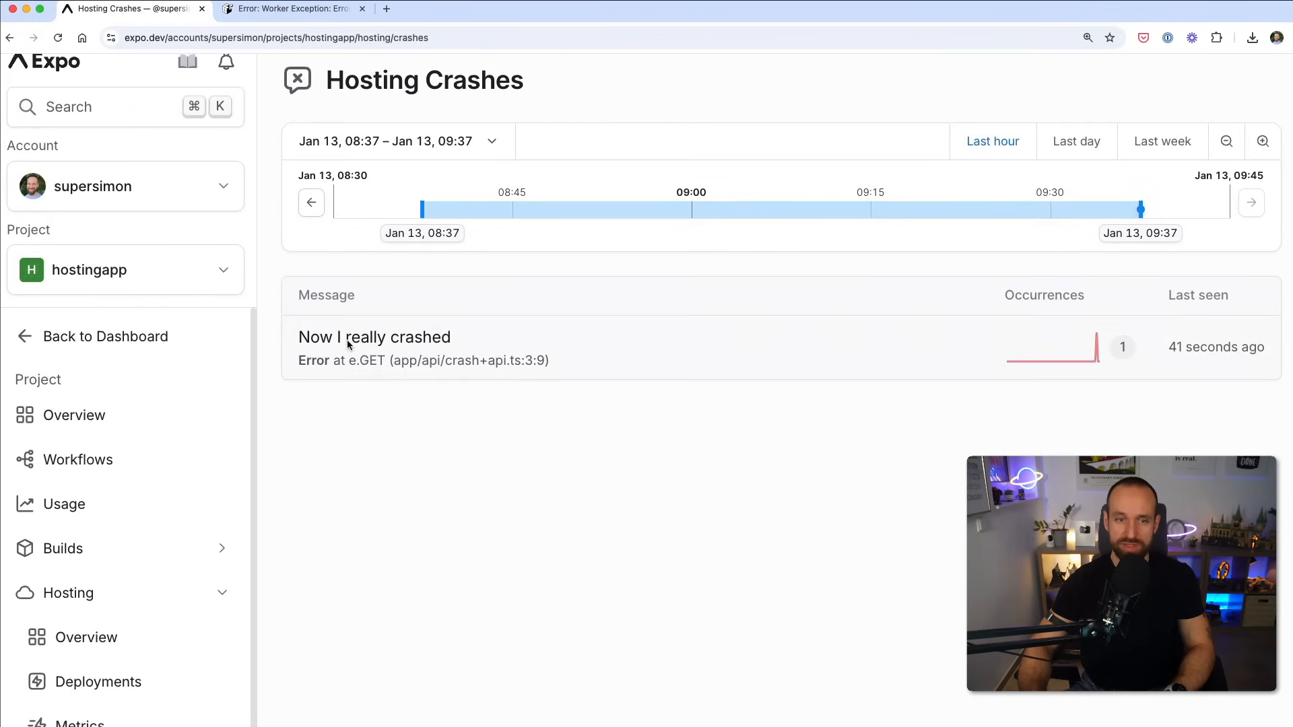
click(373, 337)
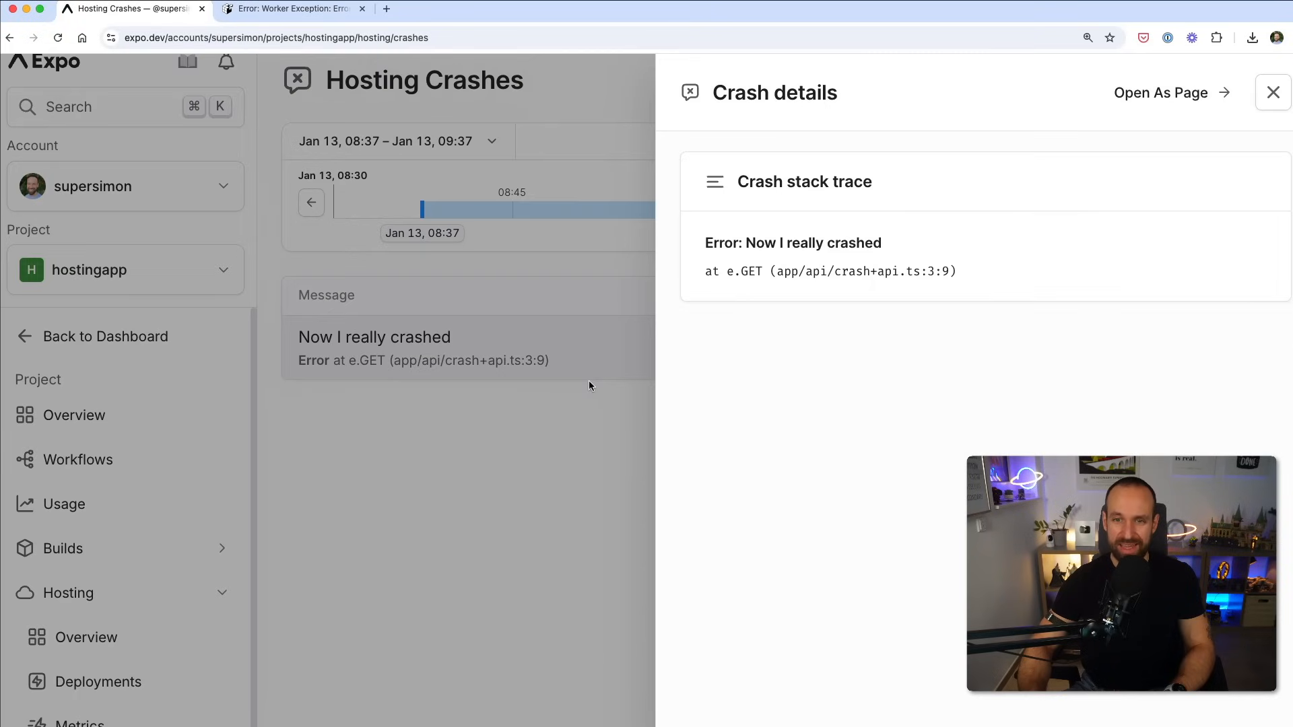
drag(742, 271, 956, 271)
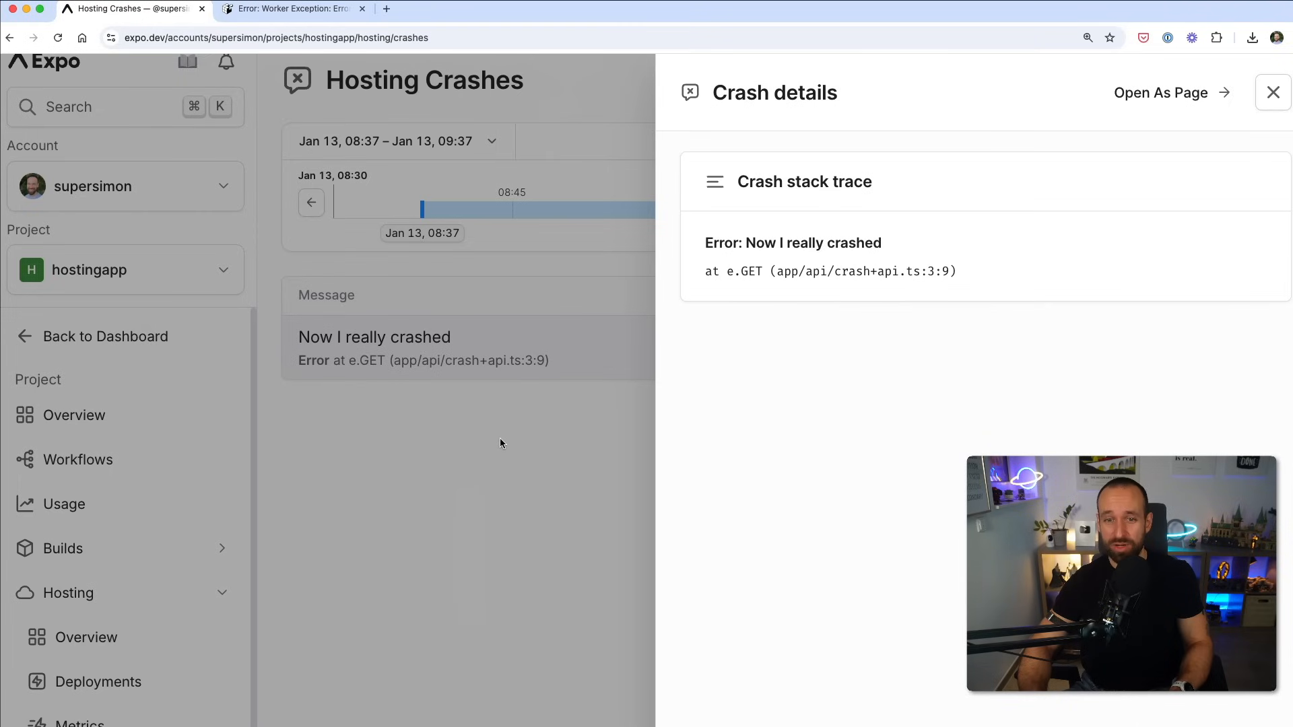
click(1273, 93)
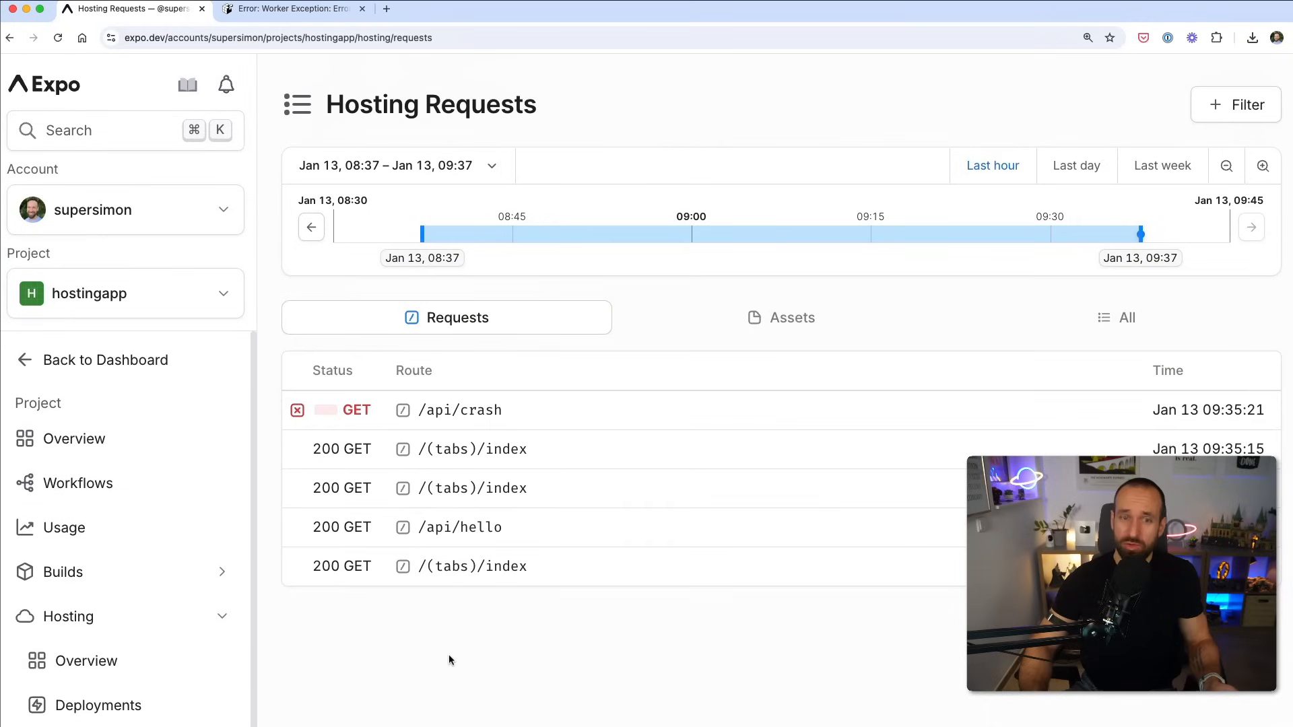
Review Hosting Requests and Metrics, then open deployment 5c8and4zr6 with 8 requests and 1 crash.
scroll(down, 3)
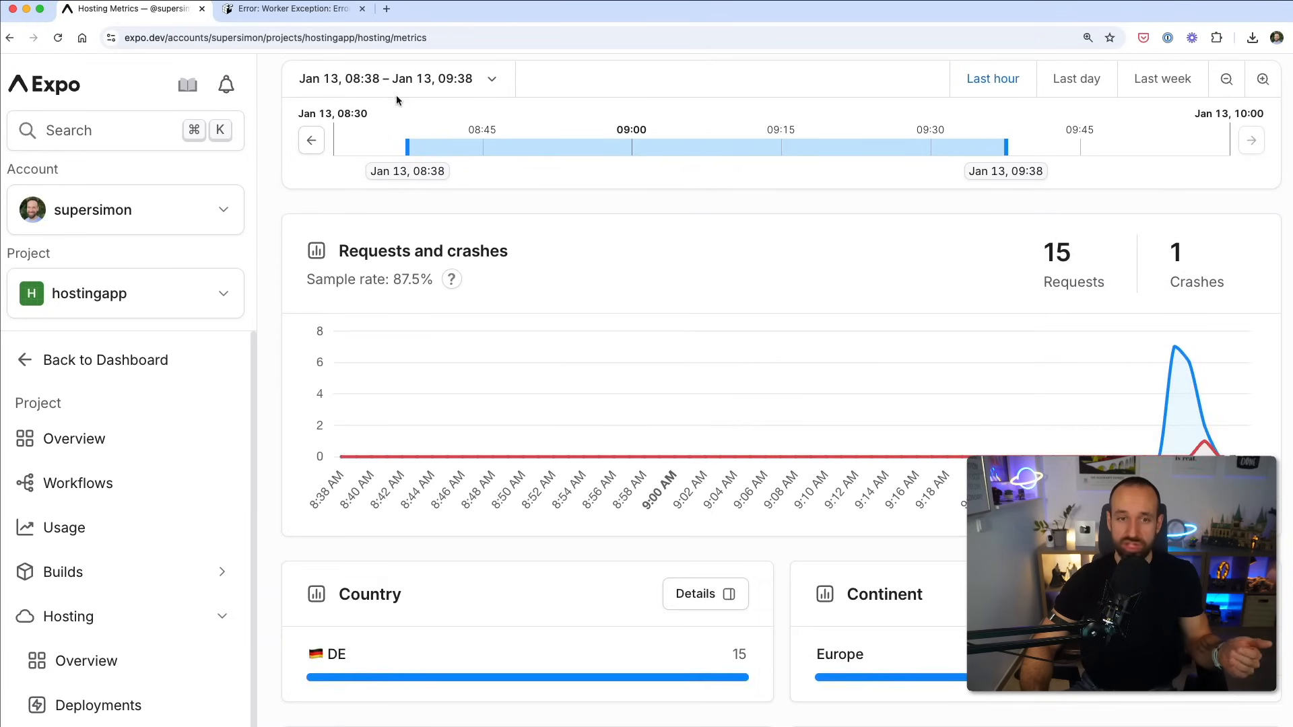
scroll(down, 3)
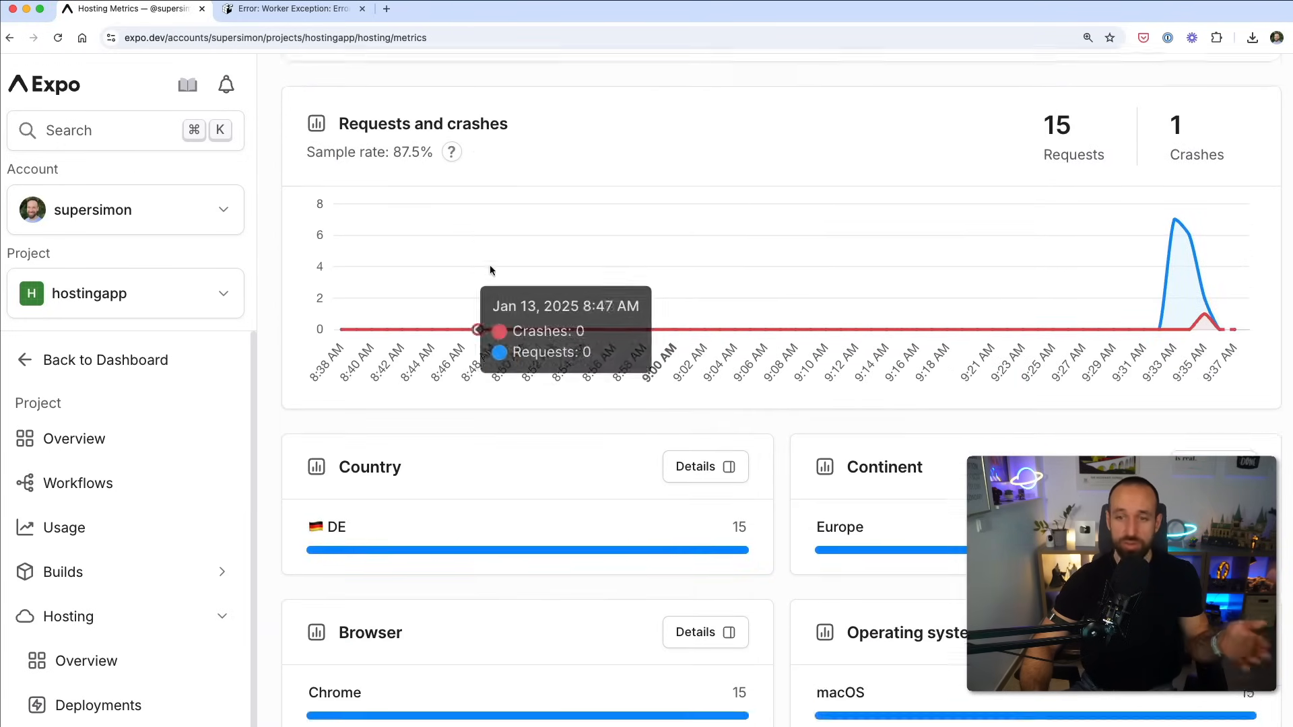
scroll(down, 3)
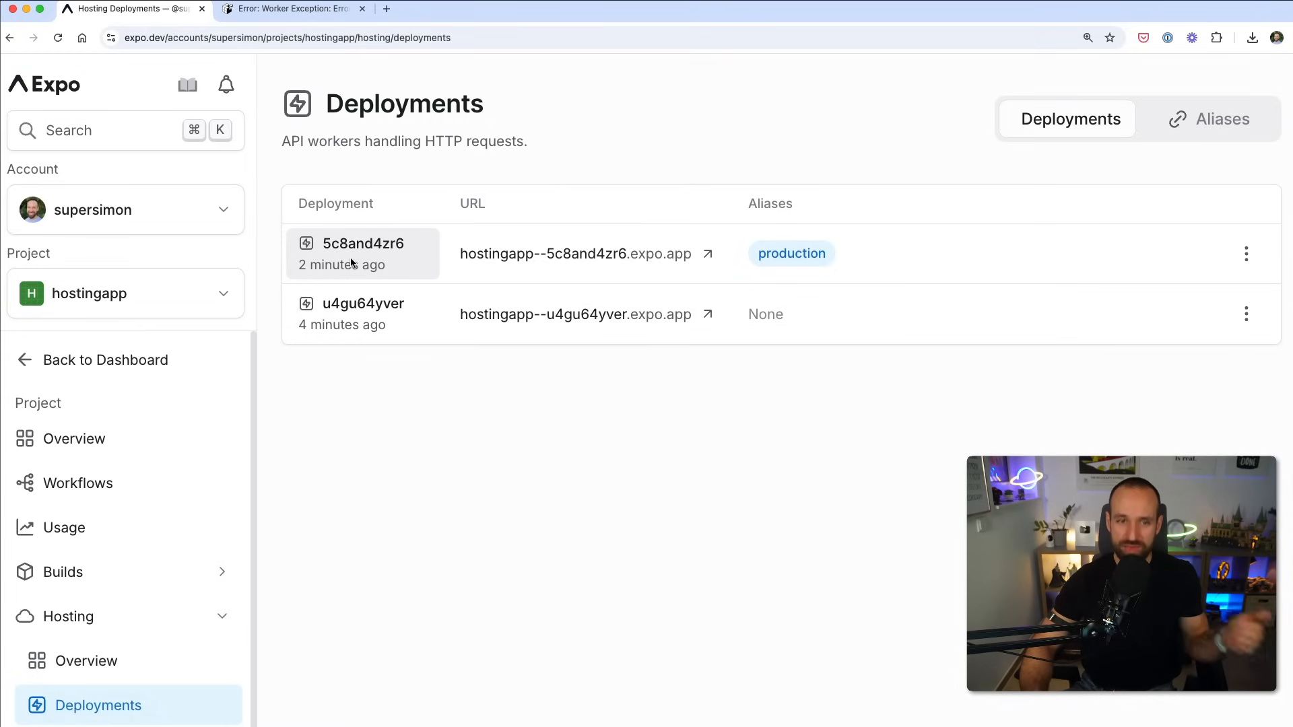
click(355, 253)
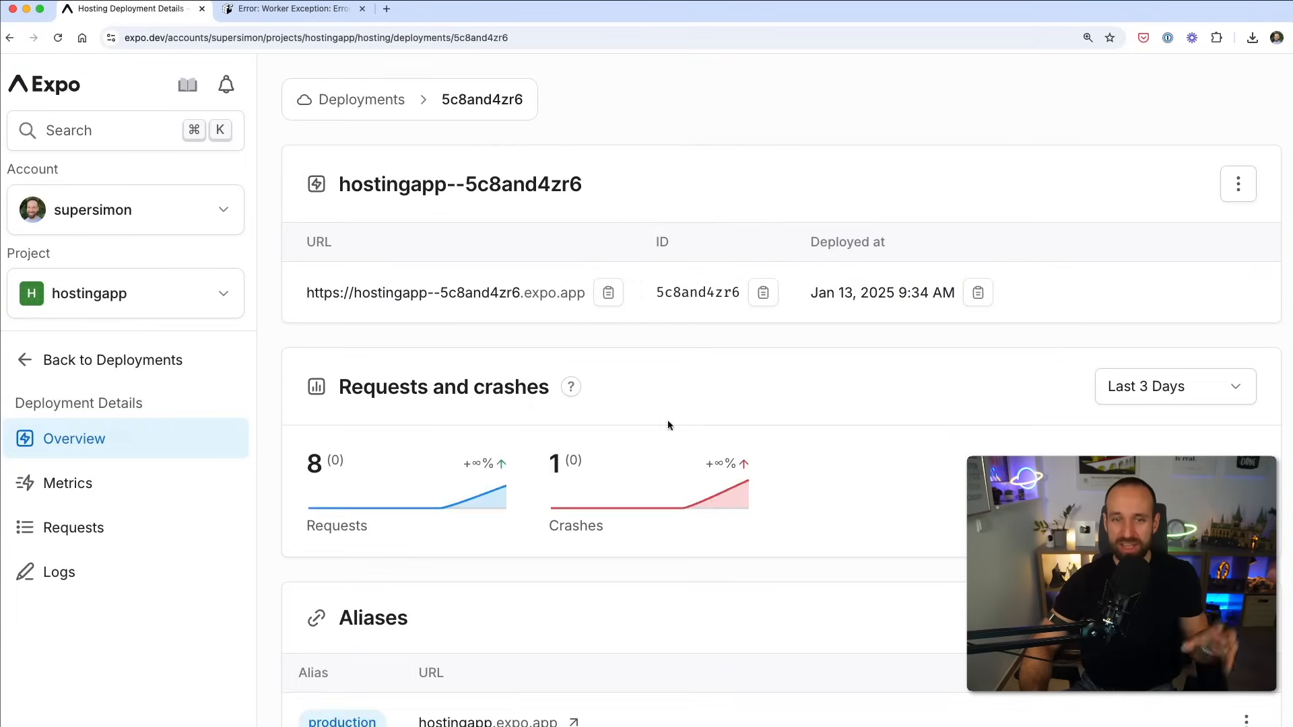
scroll(down, 3)
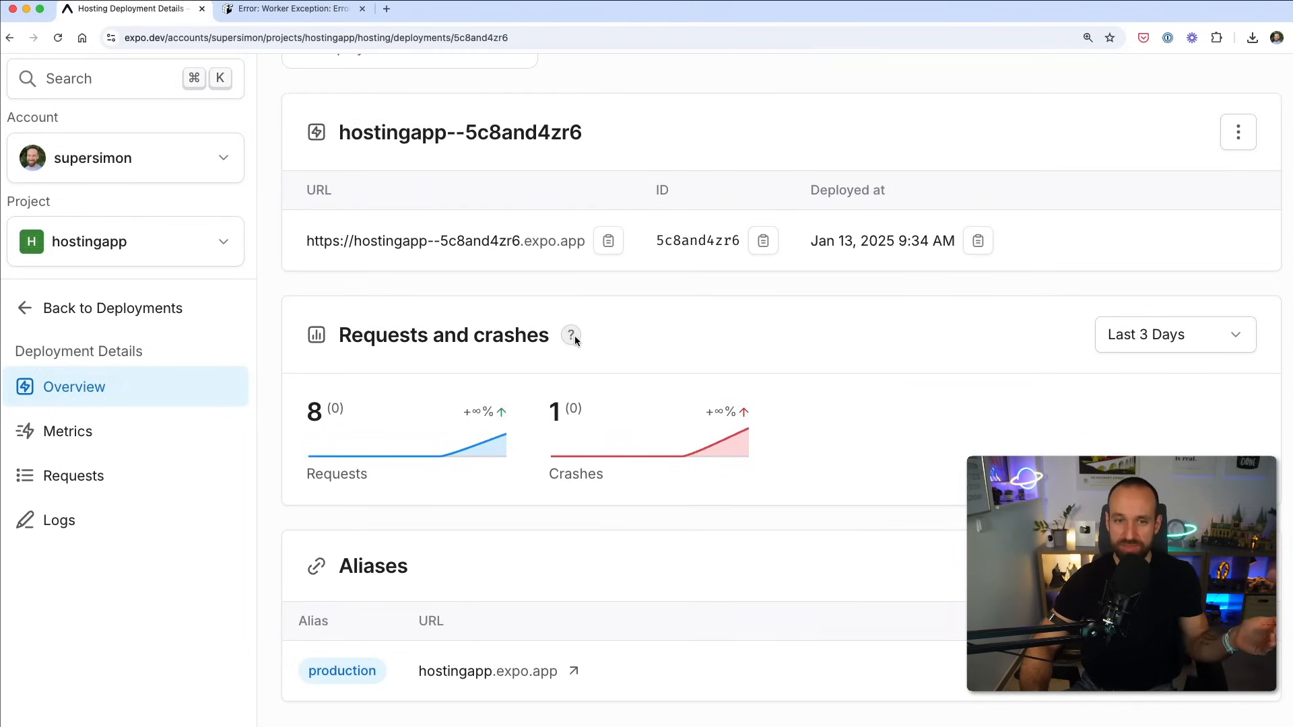
mouse_move(963, 396)
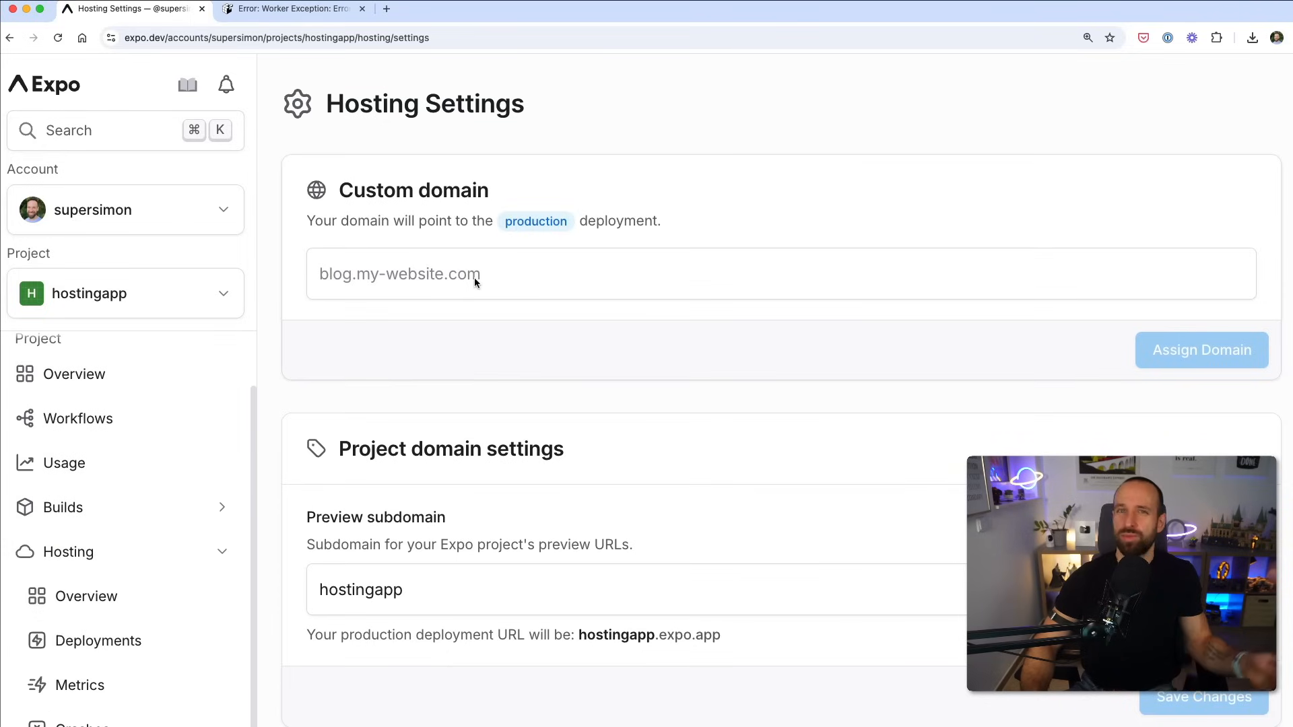
mouse_move(784, 275)
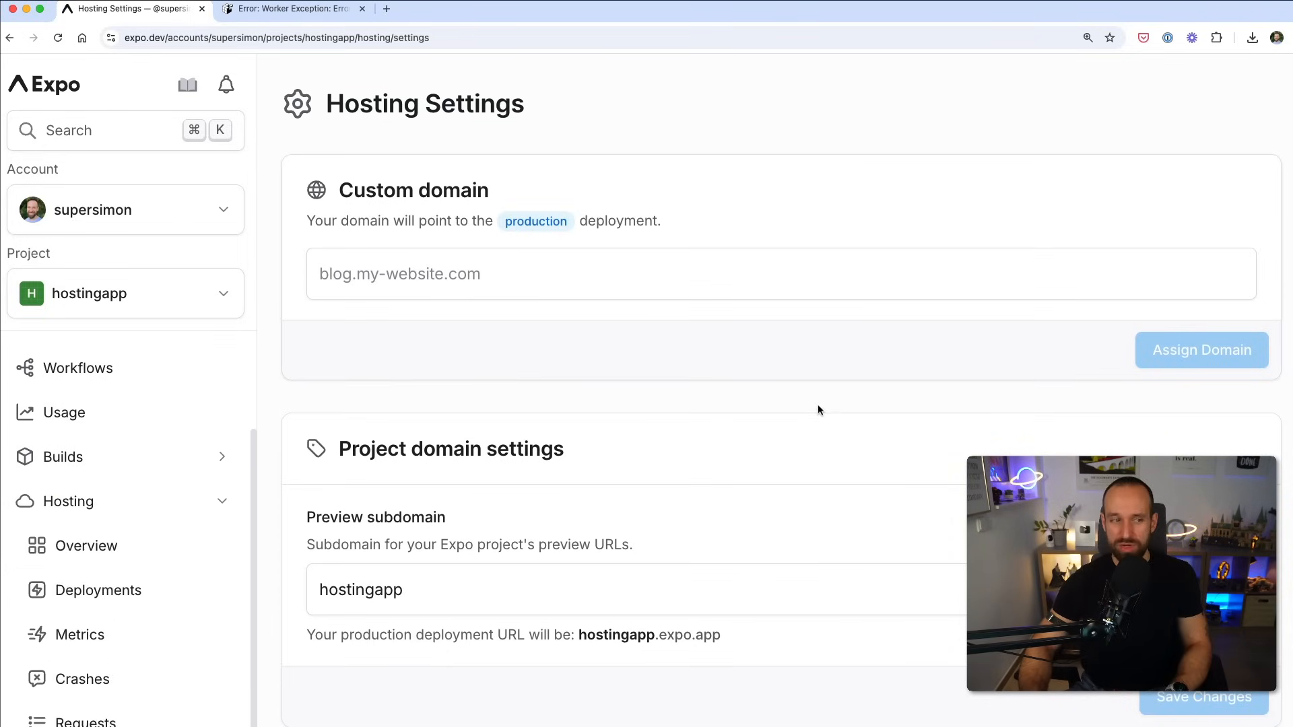
Review Hosting Settings: empty custom domain and preview subdomain hostingapp.
scroll(down, 3)
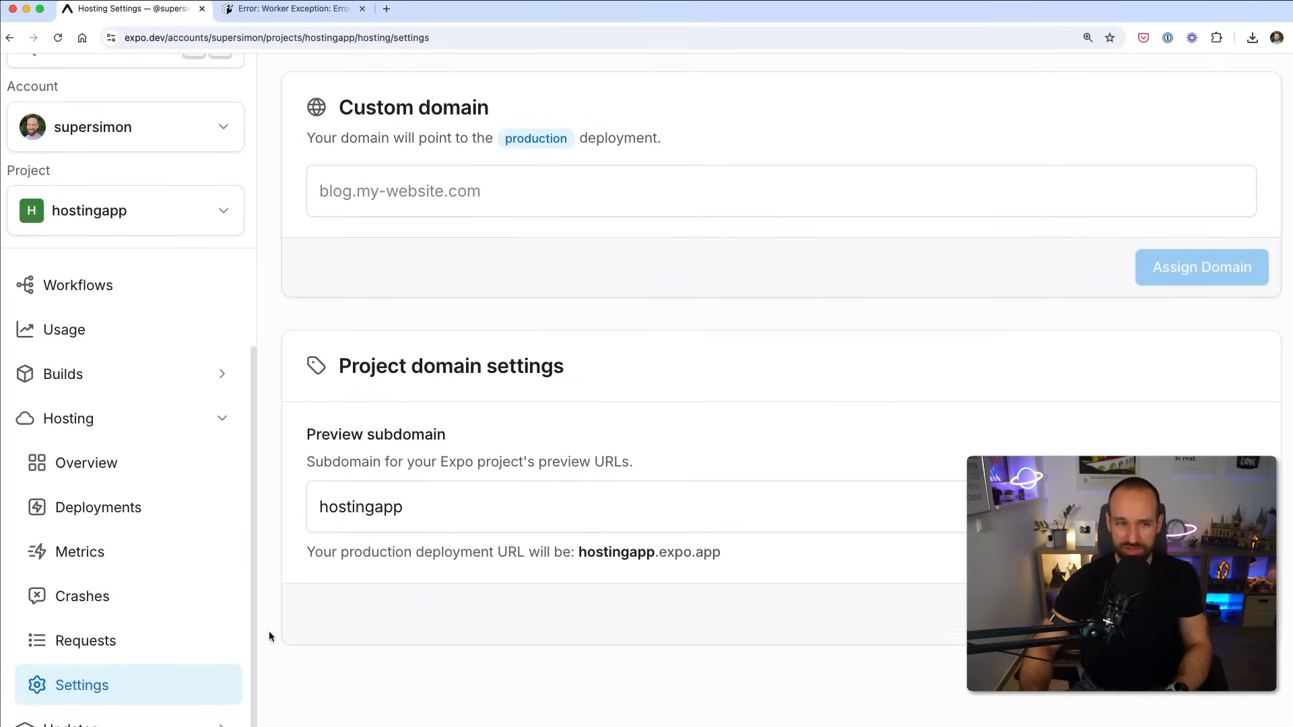
mouse_move(657, 458)
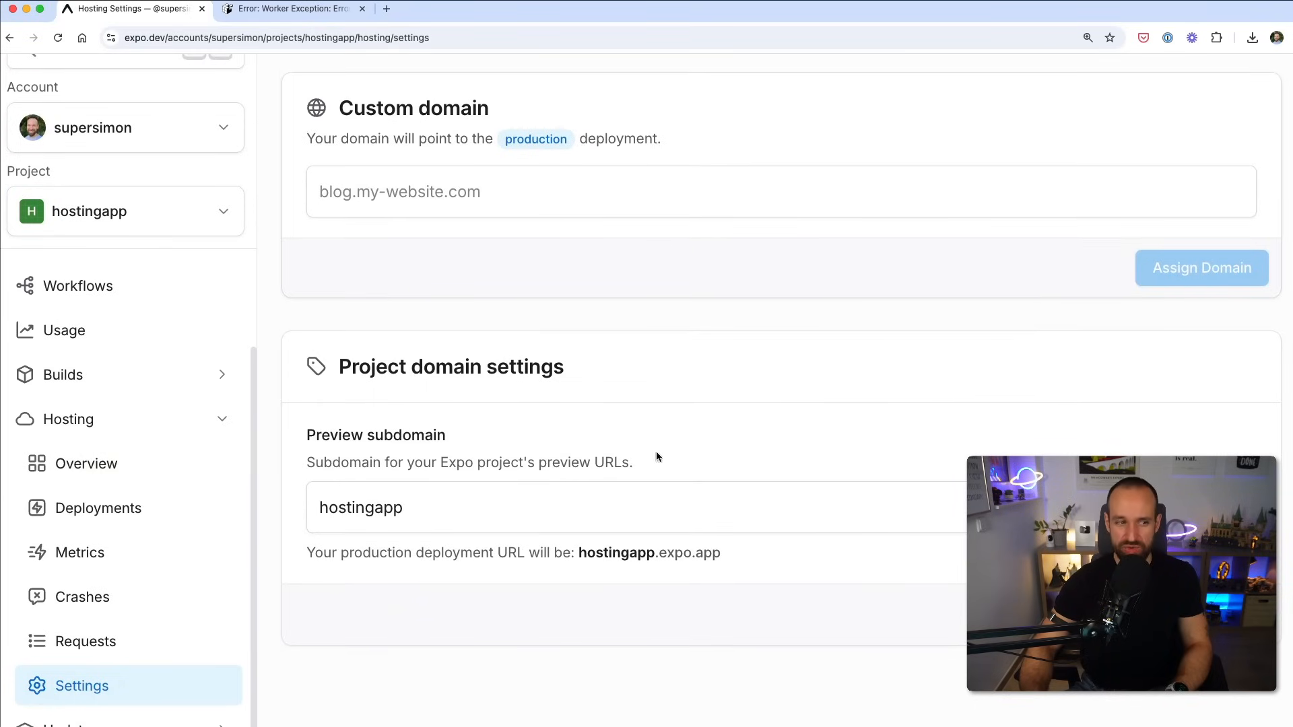
mouse_move(886, 288)
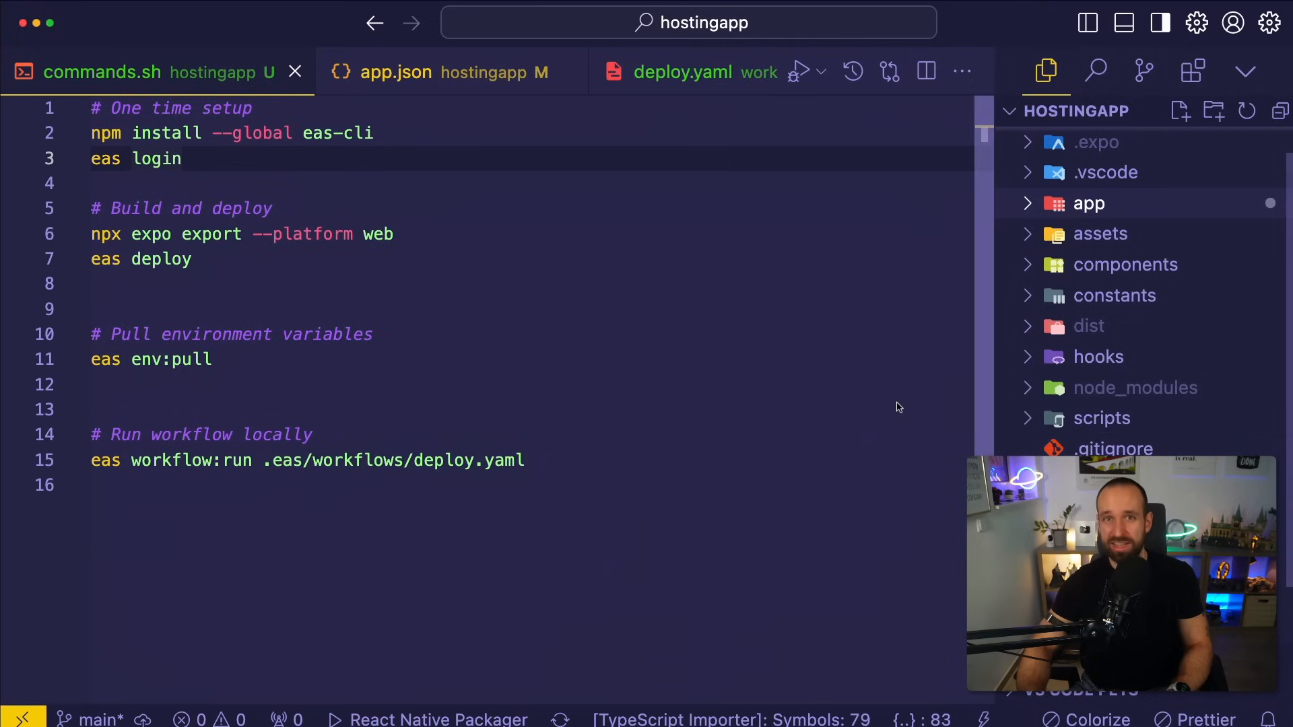
mouse_move(269, 354)
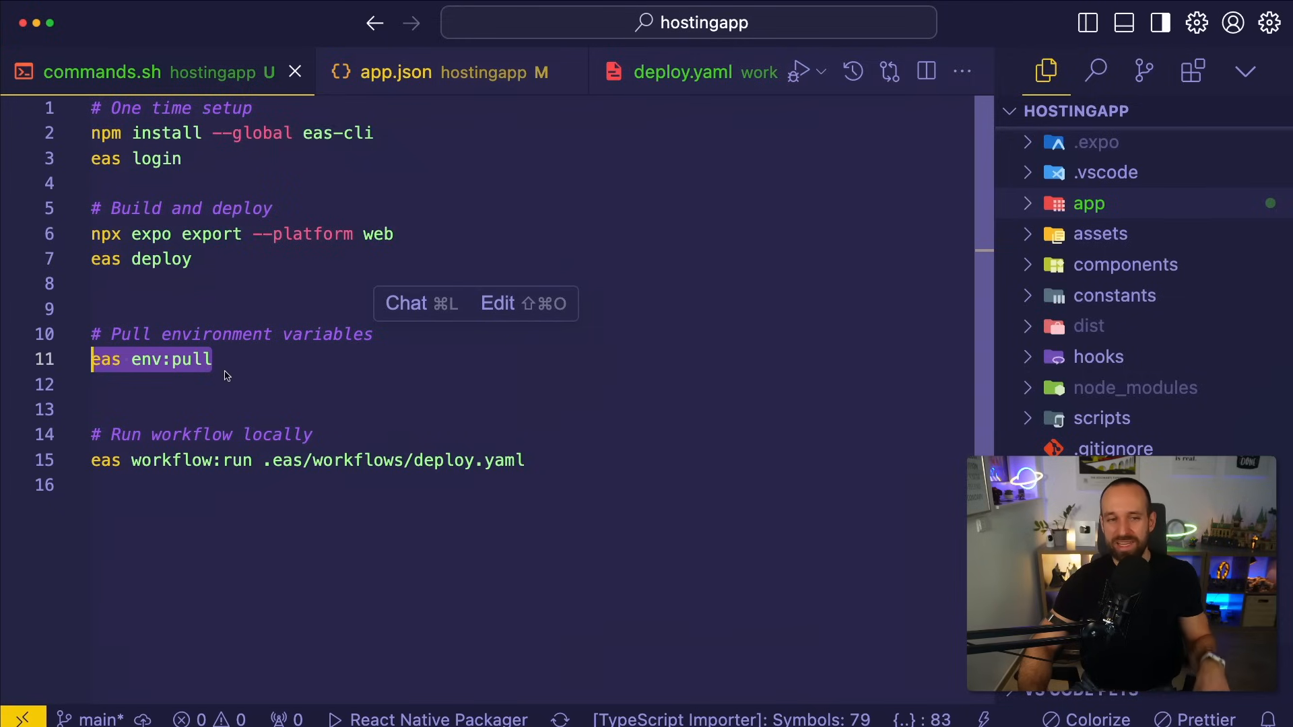
Deselect the eas env:pull line in commands.sh.
click(194, 358)
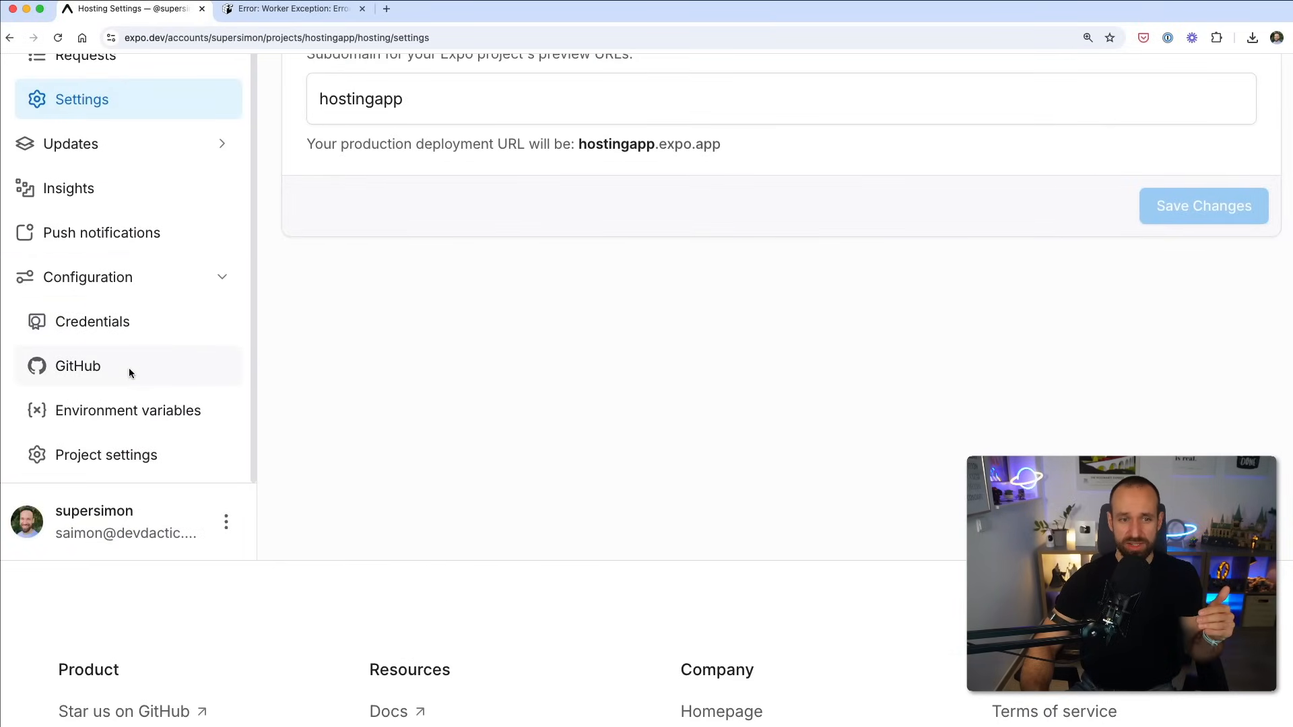
Add a plain-text variable EXPO_PUBLIC_TEST_KEY with value 1123 for production, preview and development.
click(130, 410)
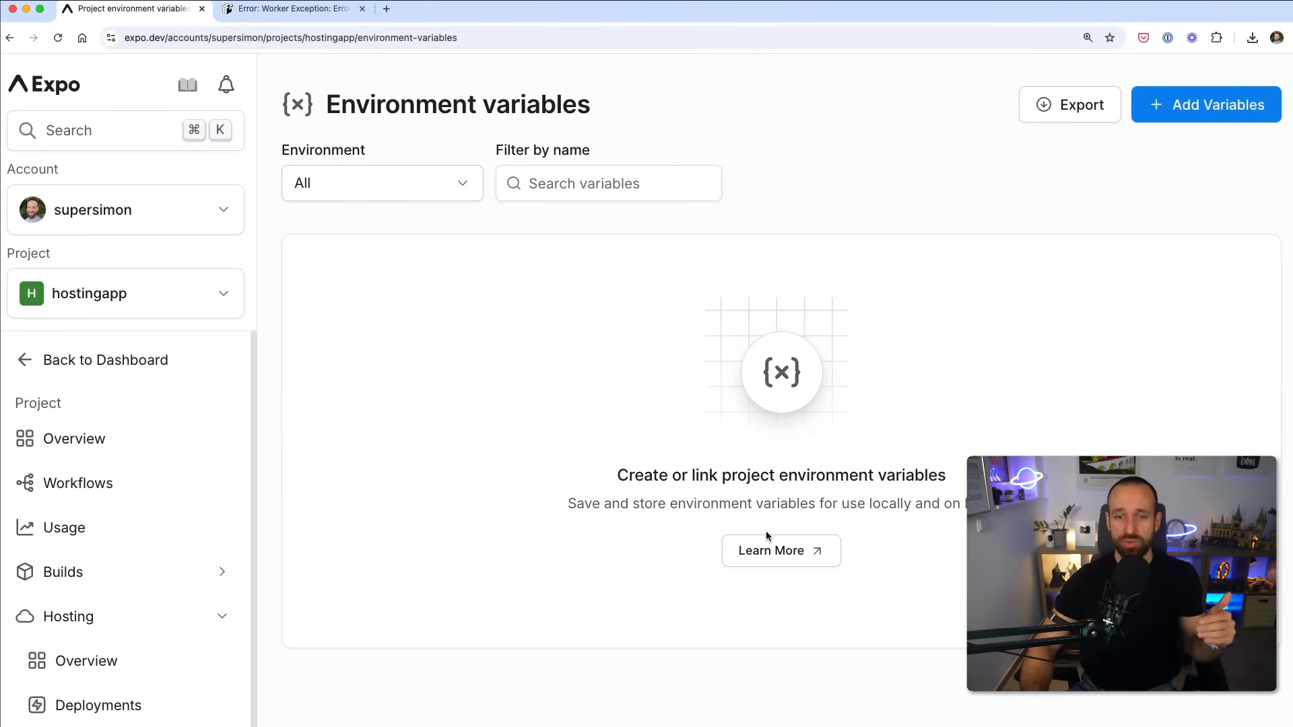
click(1204, 105)
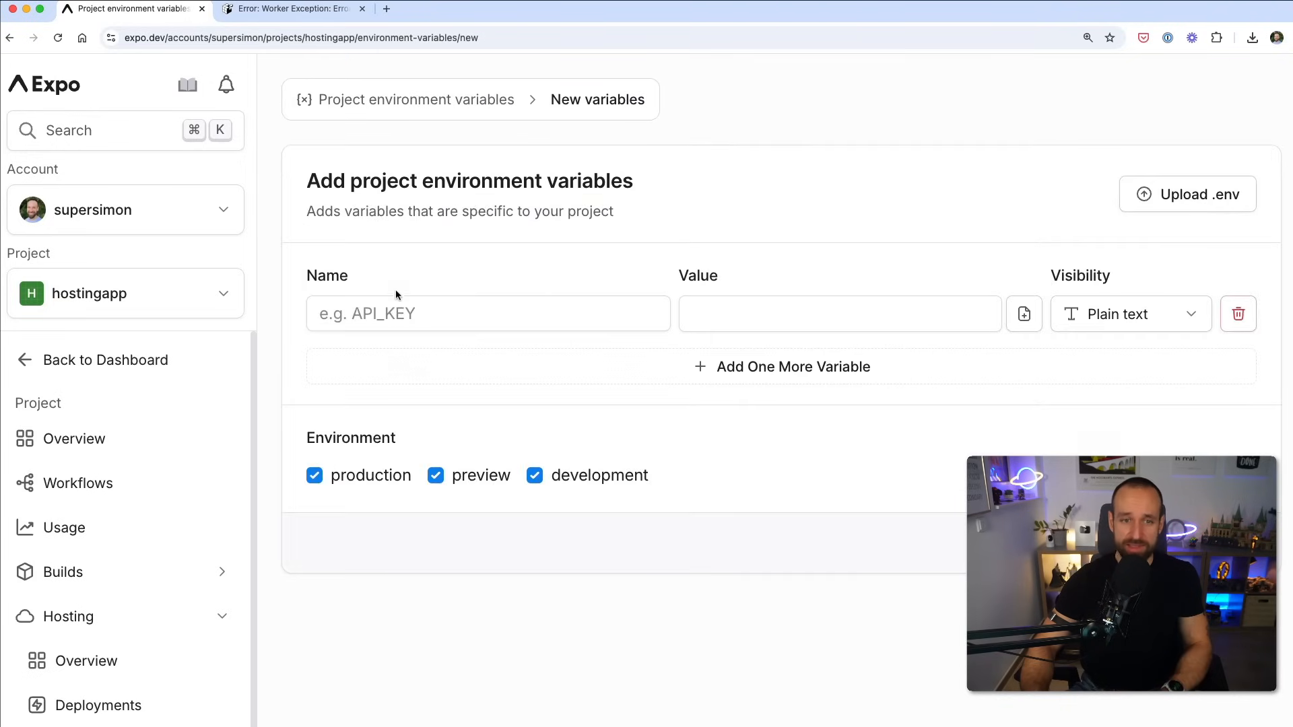
text(EXPO_PUBLIC_TEST_)
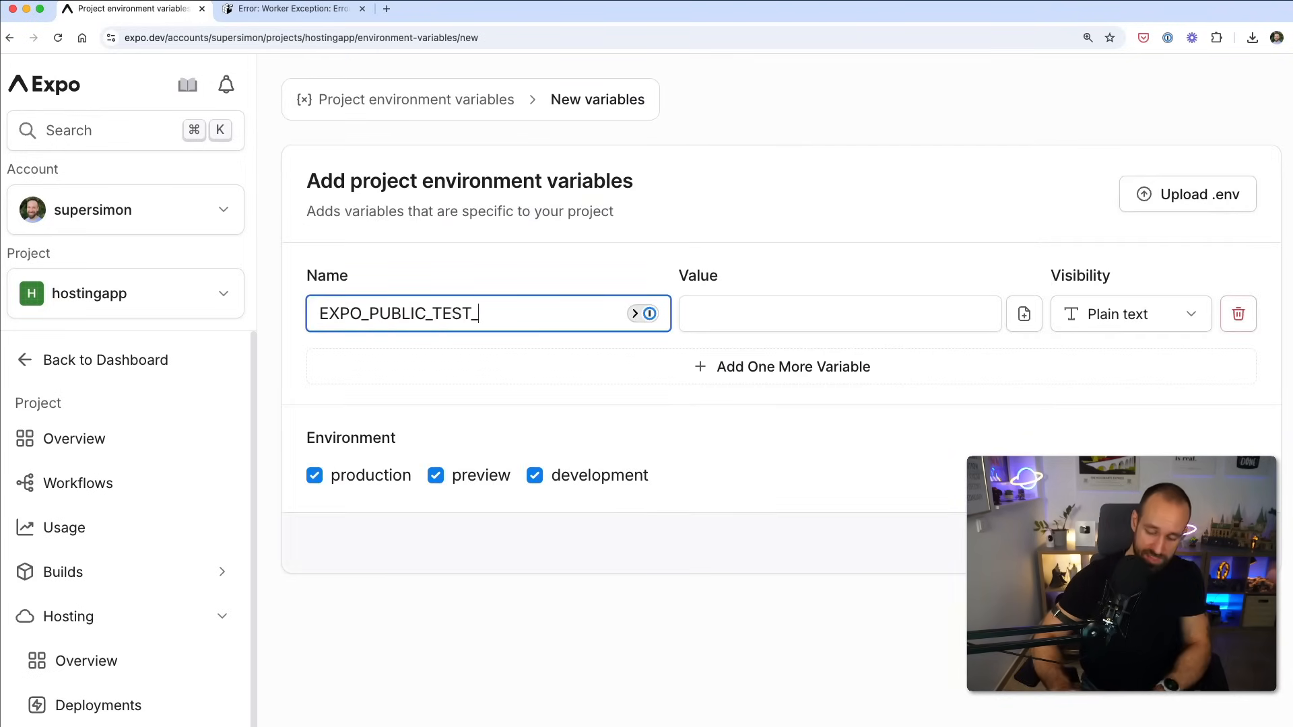
text(1^2)
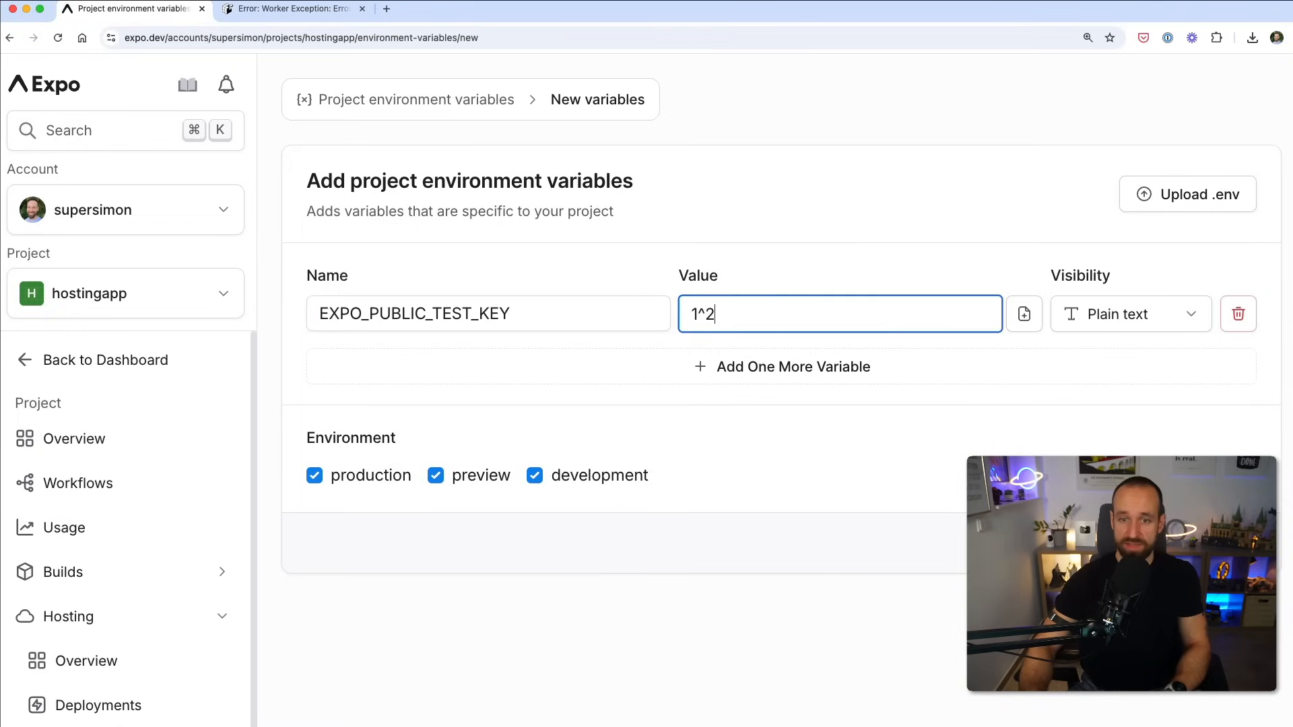
text(123)
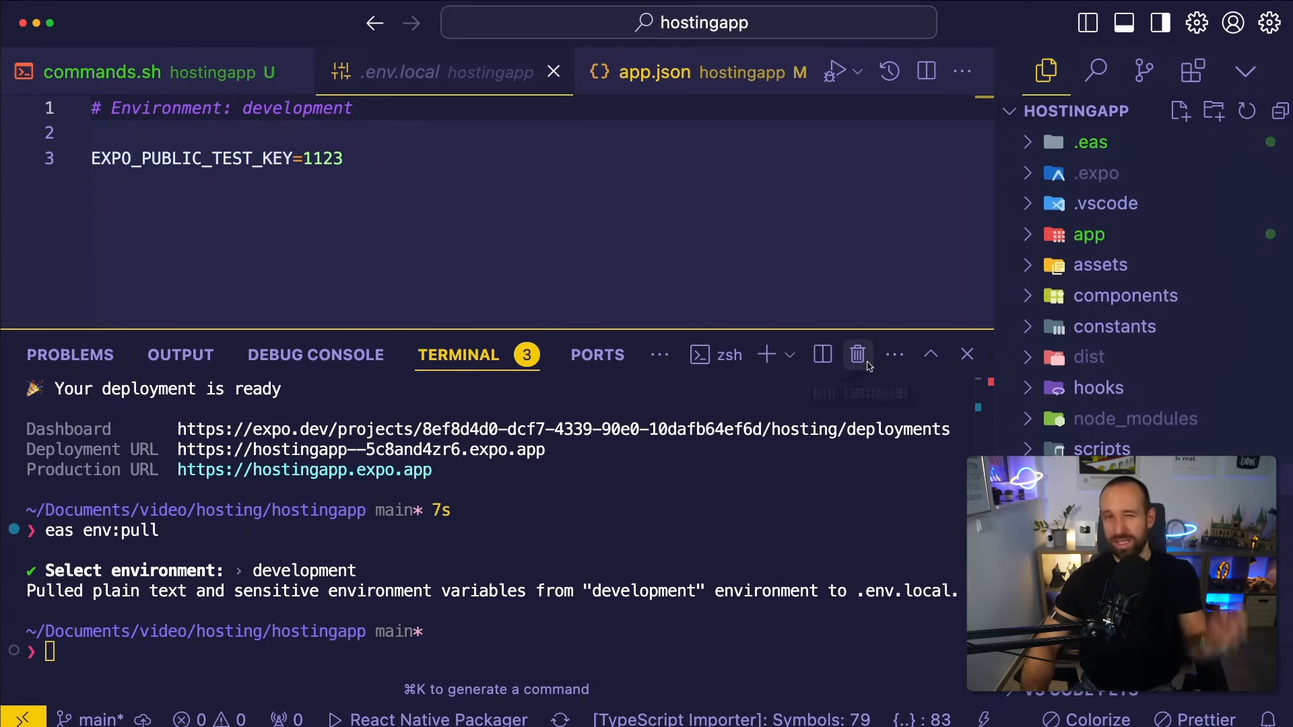
mouse_move(858, 354)
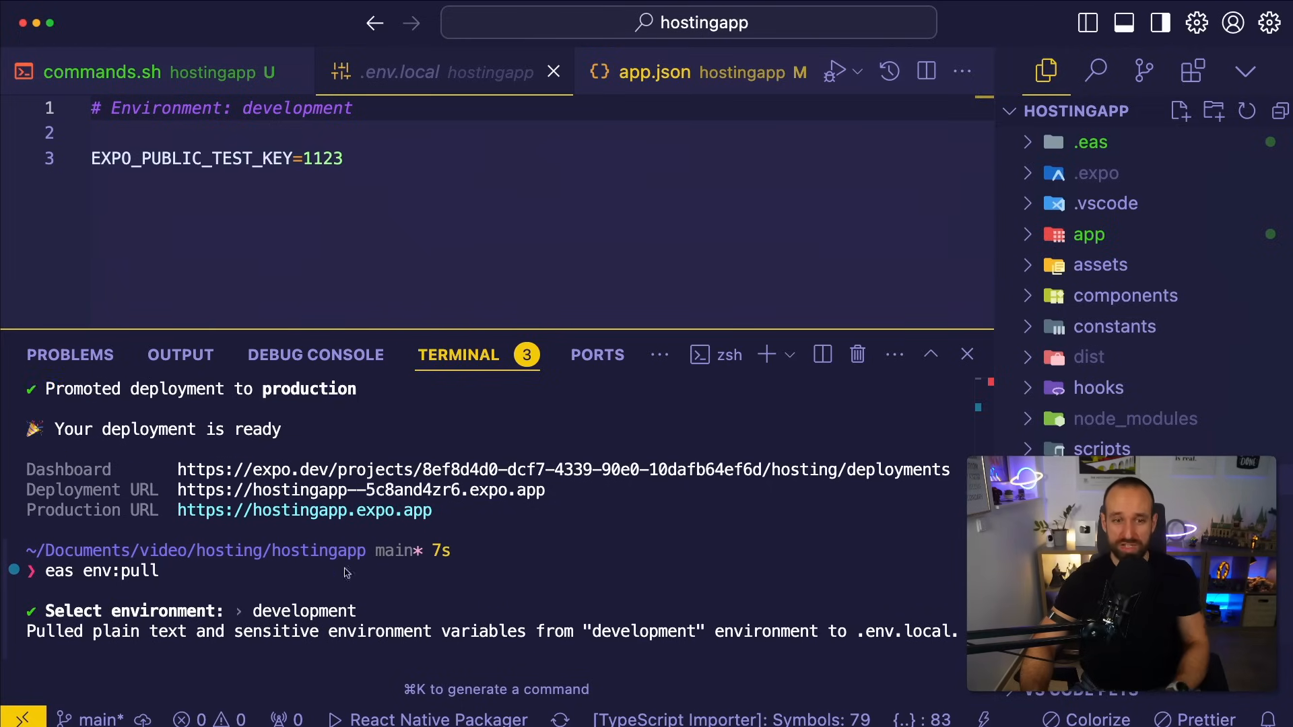
scroll(down, 3)
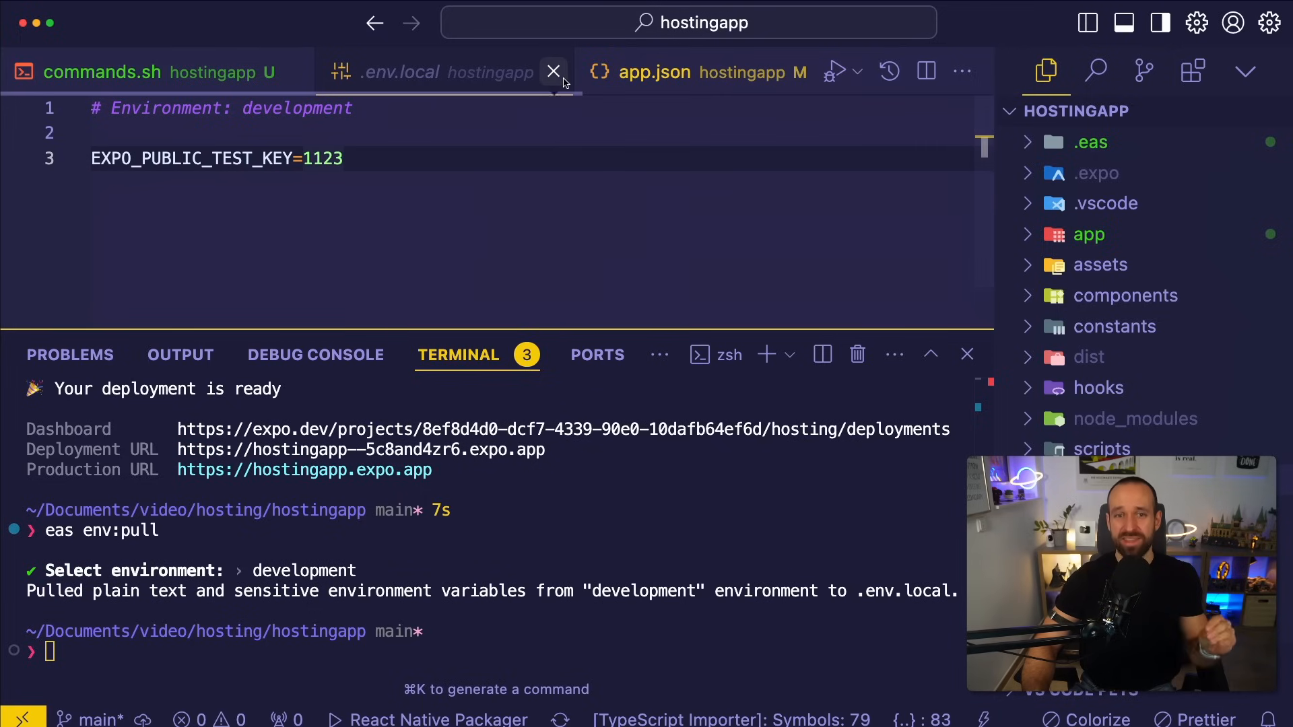
Close .env.local and bring up app/api/hello+api.ts after reviewing deploy.yaml.
click(553, 71)
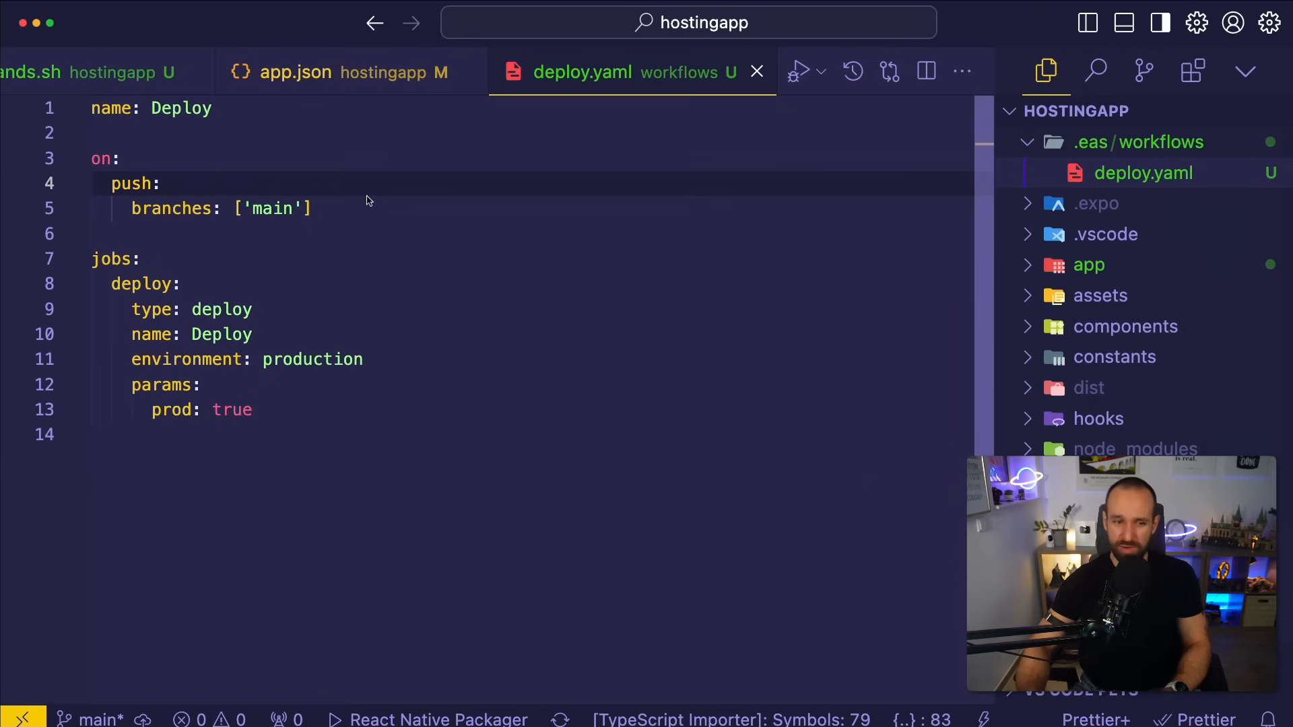
mouse_move(598, 182)
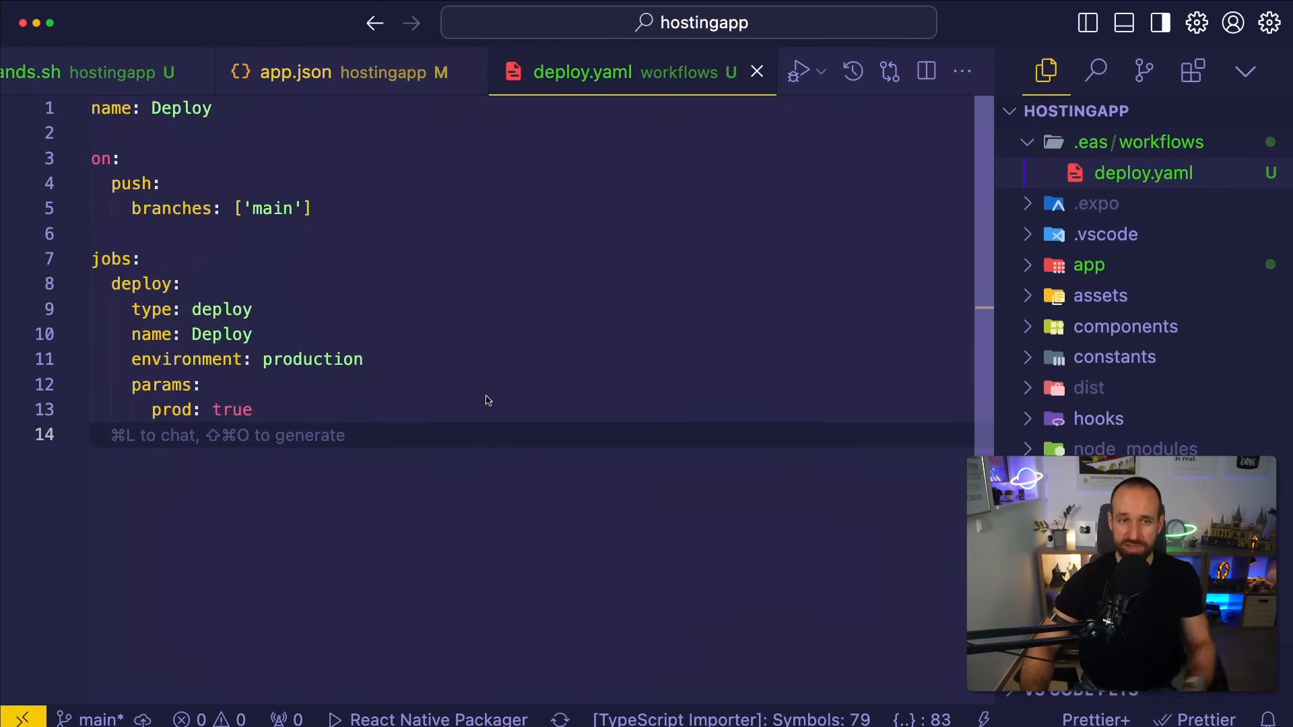
click(1088, 265)
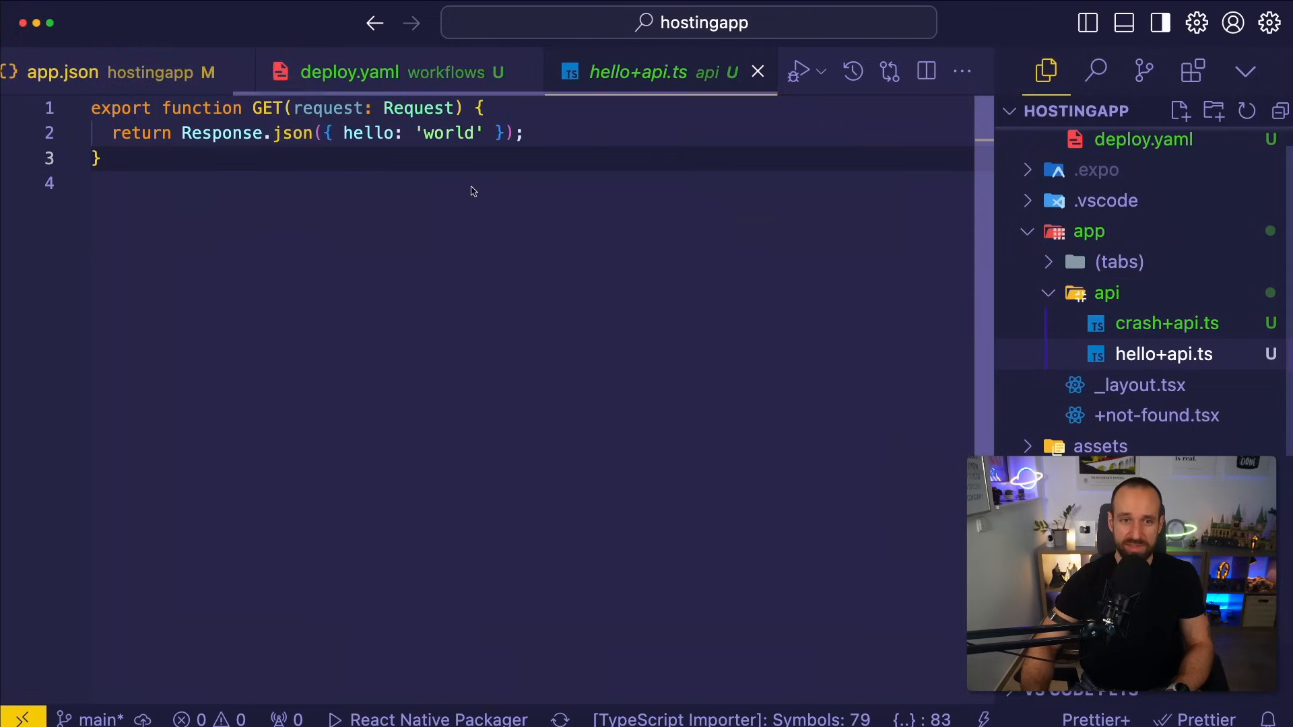
Change the hello route's GET response from 'world' to 'updated', then return to deploy.yaml.
text(updated)
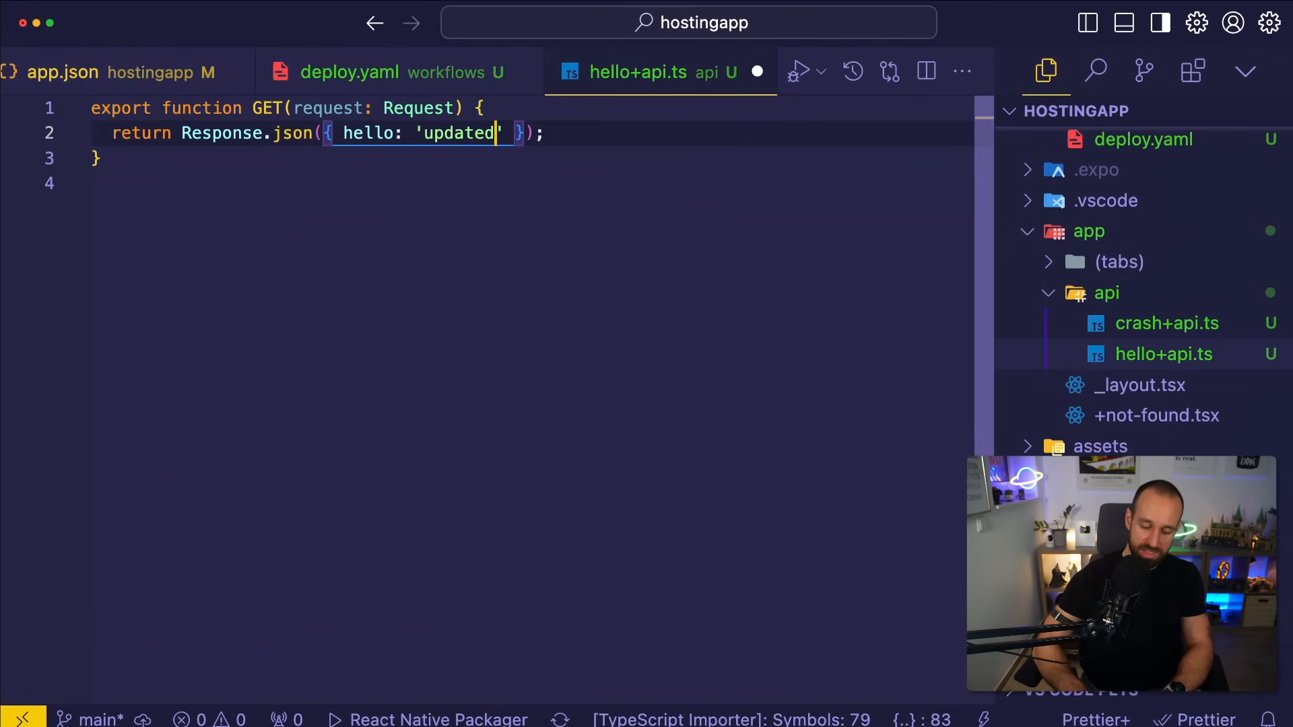
text(response)
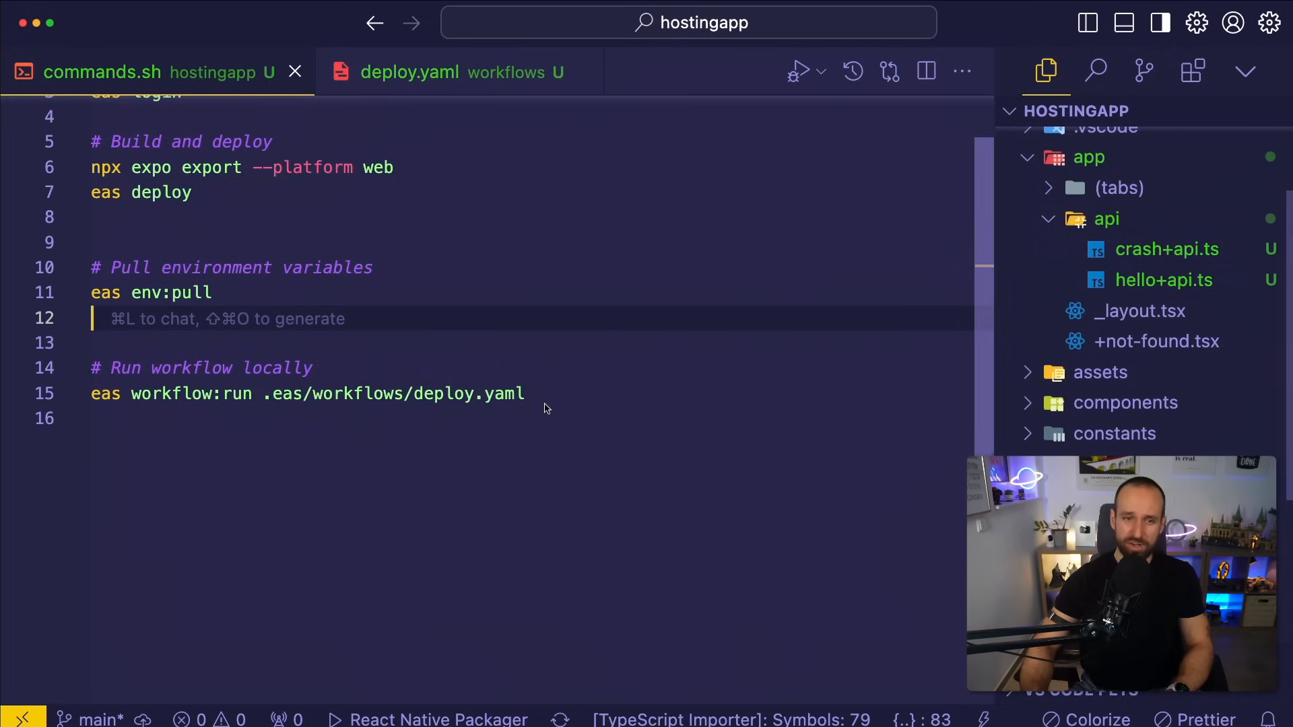
click(408, 72)
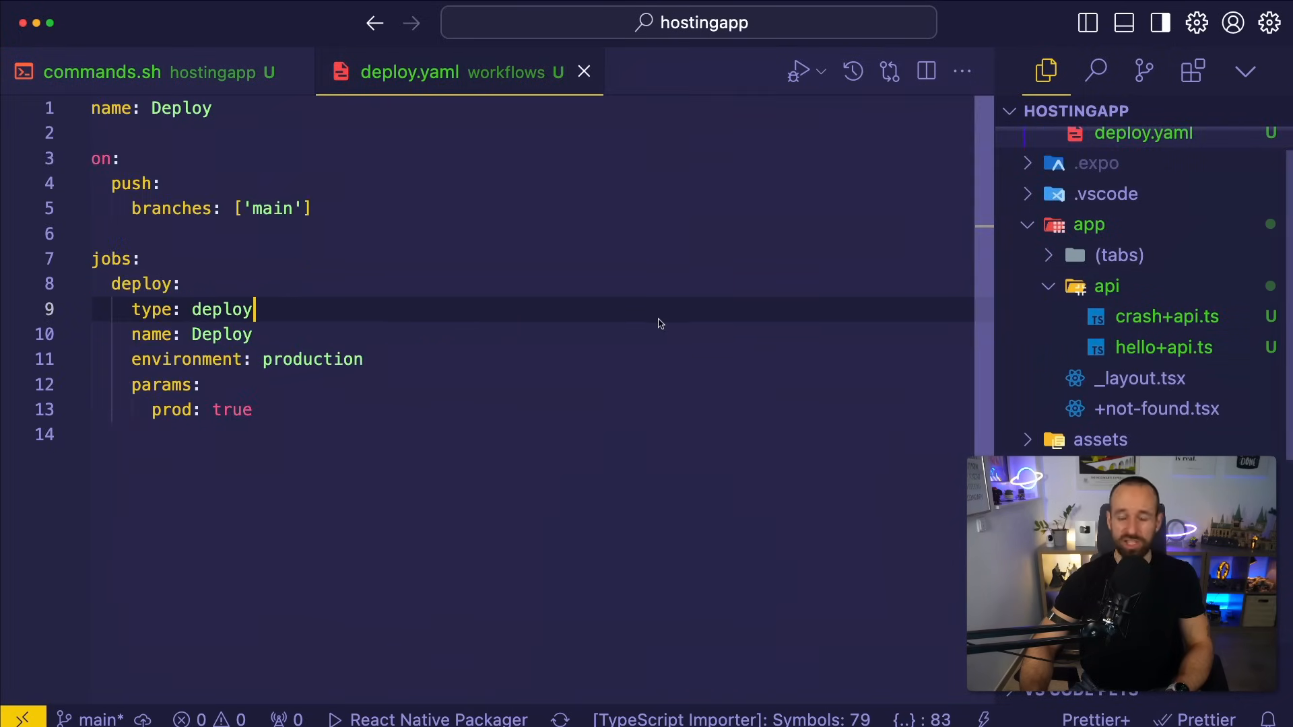